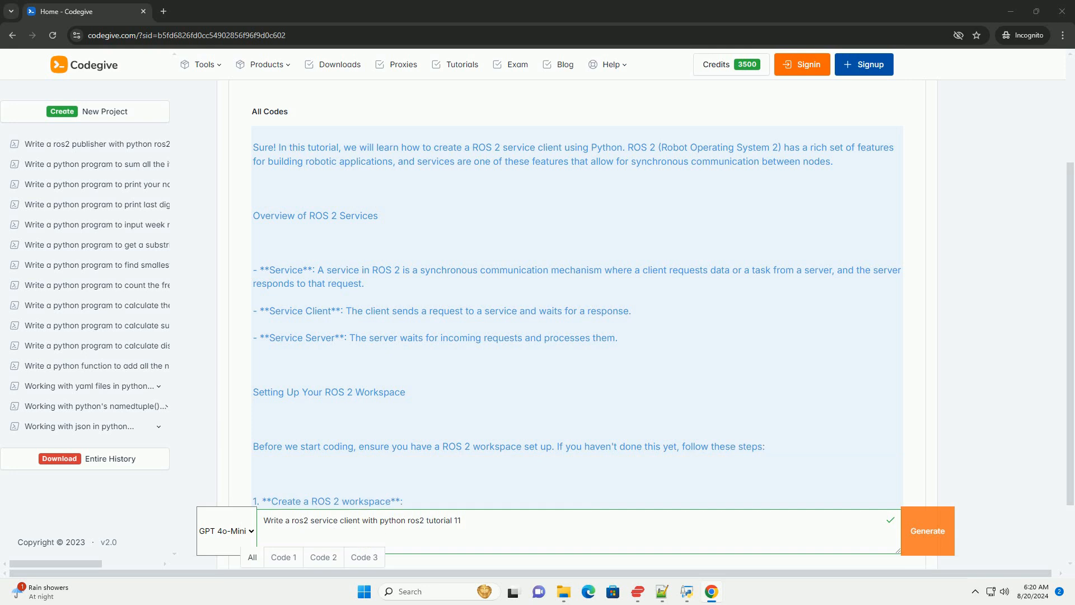
scroll(down, 3)
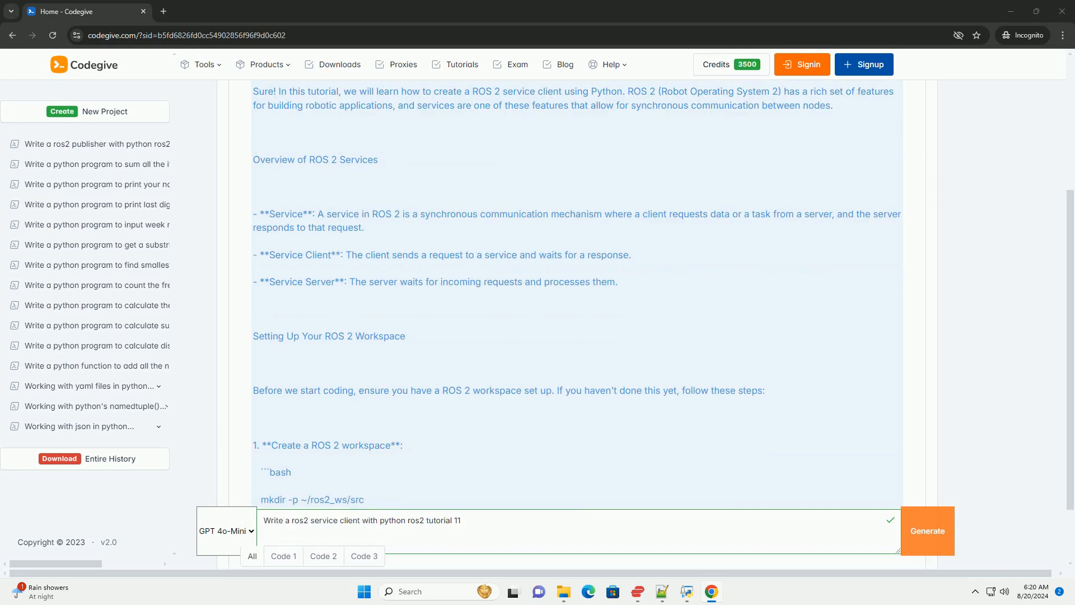
scroll(down, 3)
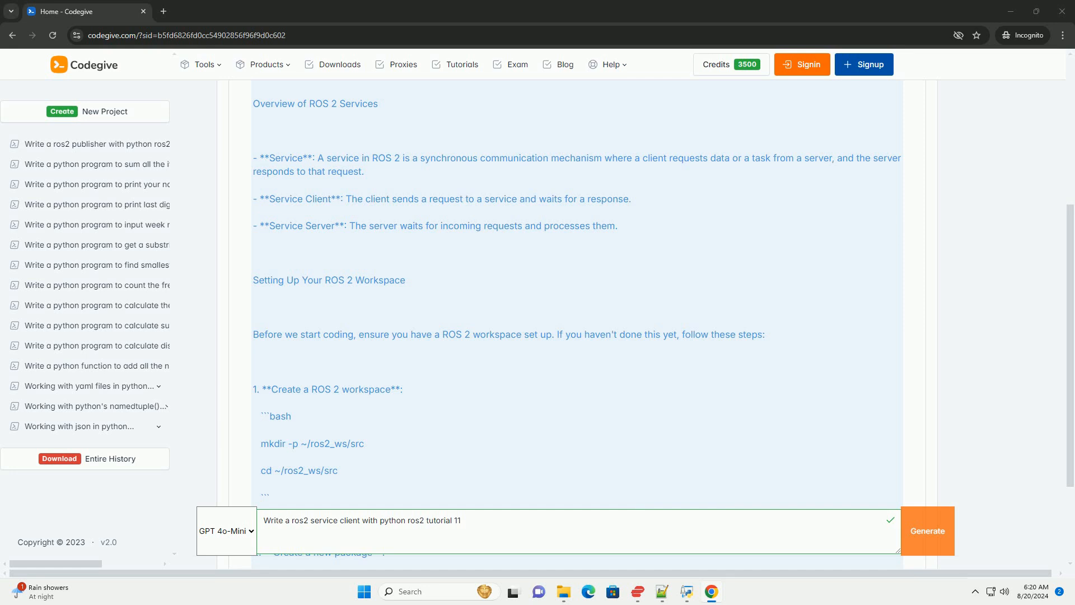
scroll(down, 3)
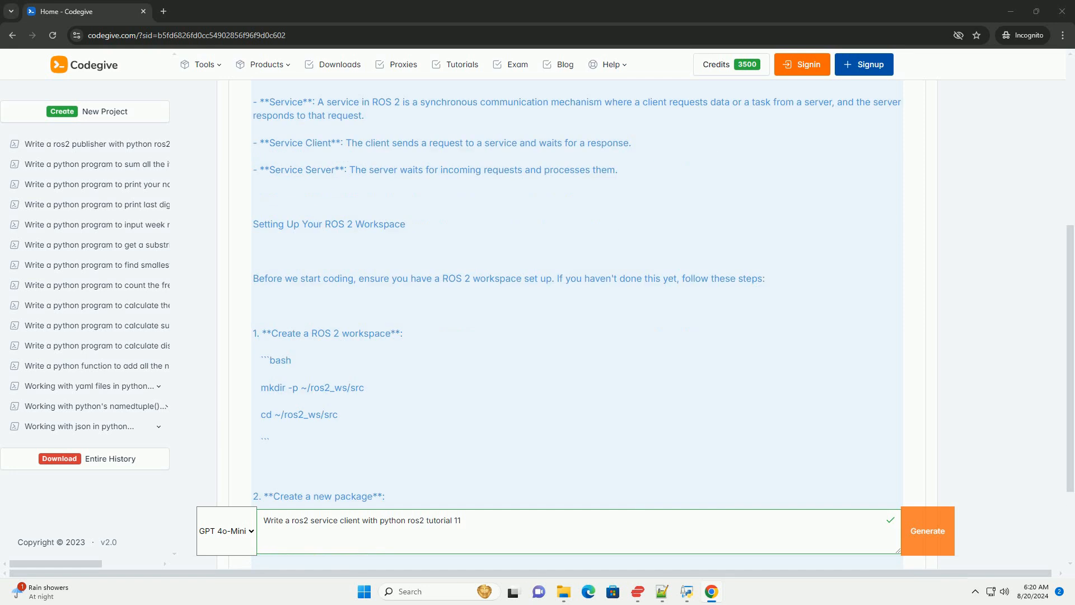
scroll(down, 3)
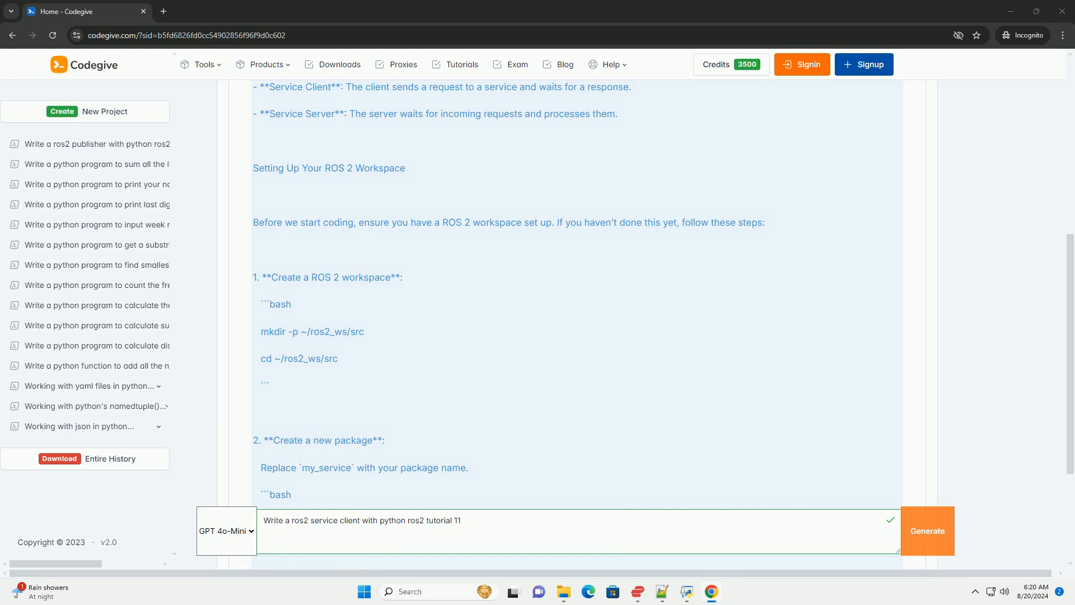
scroll(down, 3)
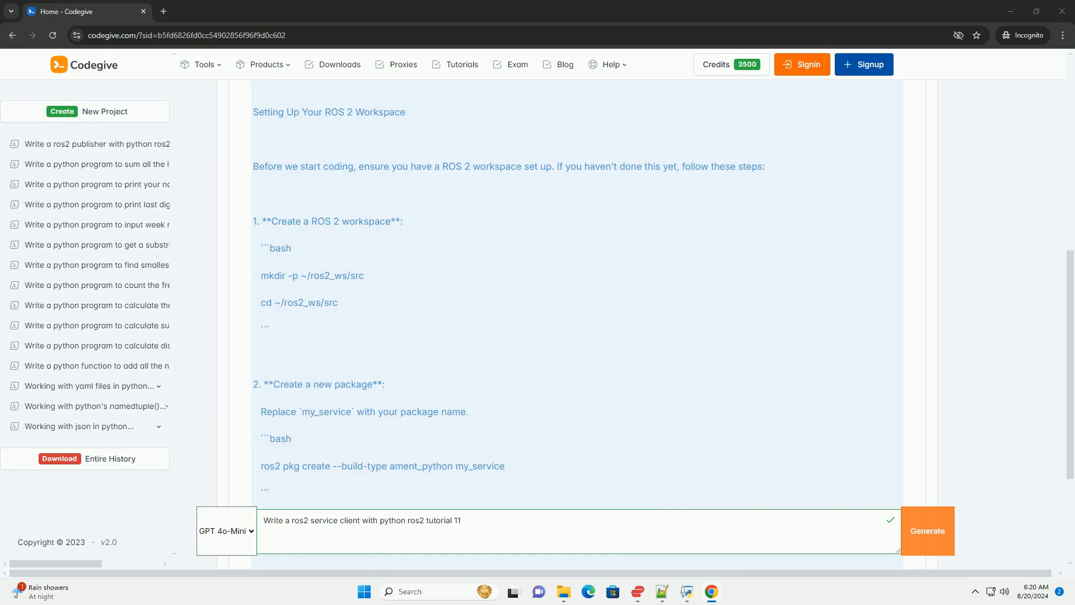
scroll(down, 3)
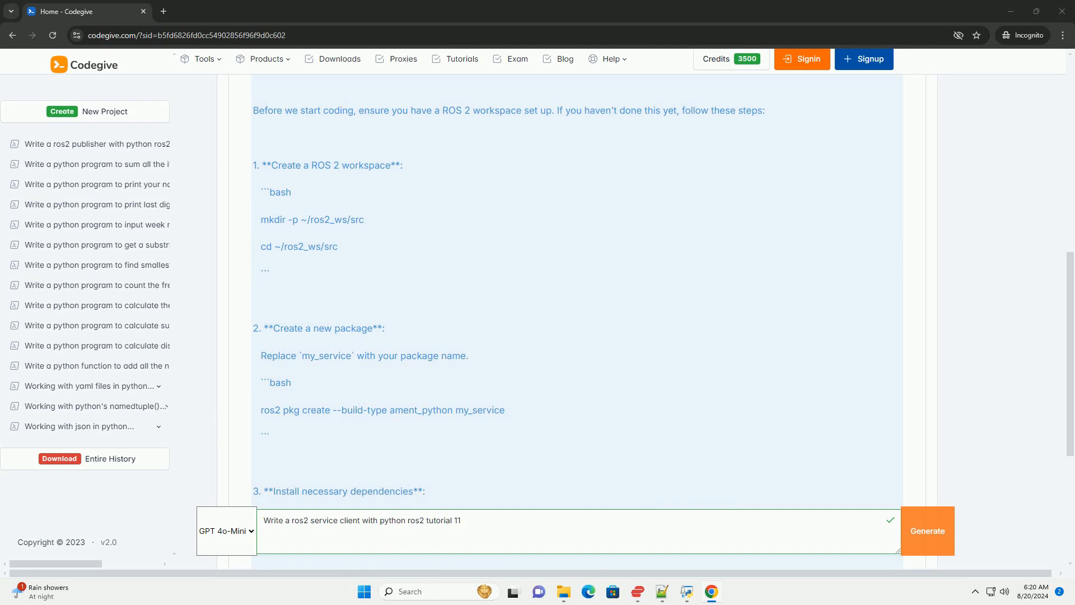
scroll(down, 3)
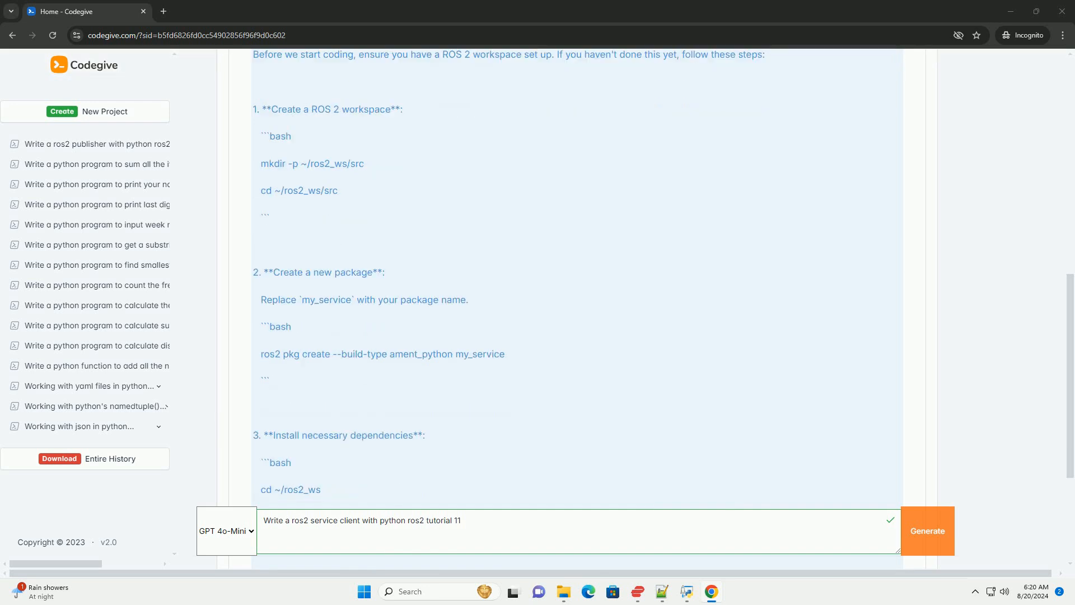
scroll(down, 3)
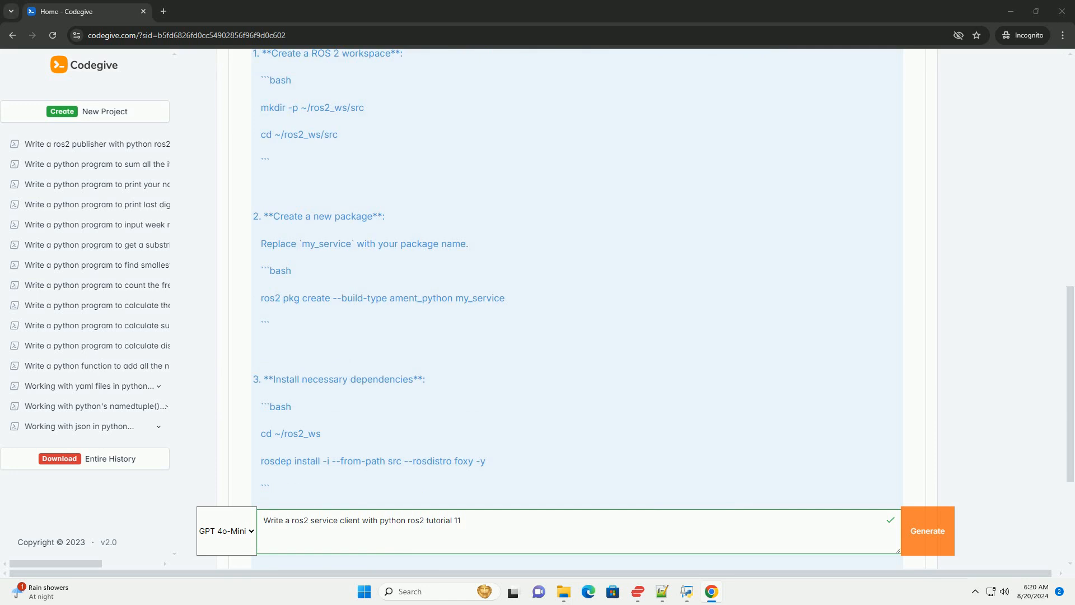
scroll(down, 3)
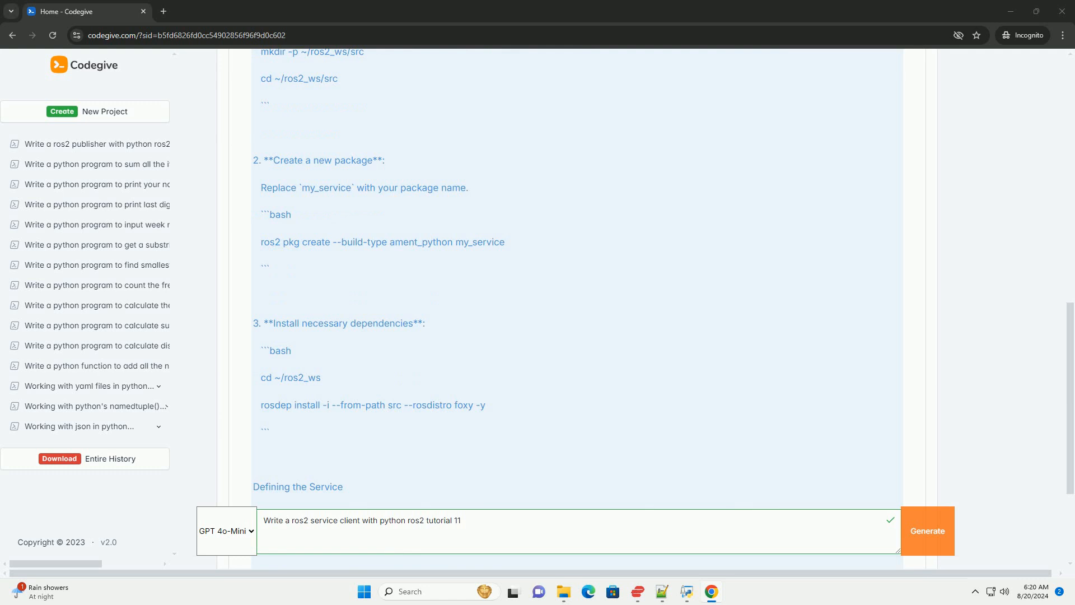
scroll(down, 3)
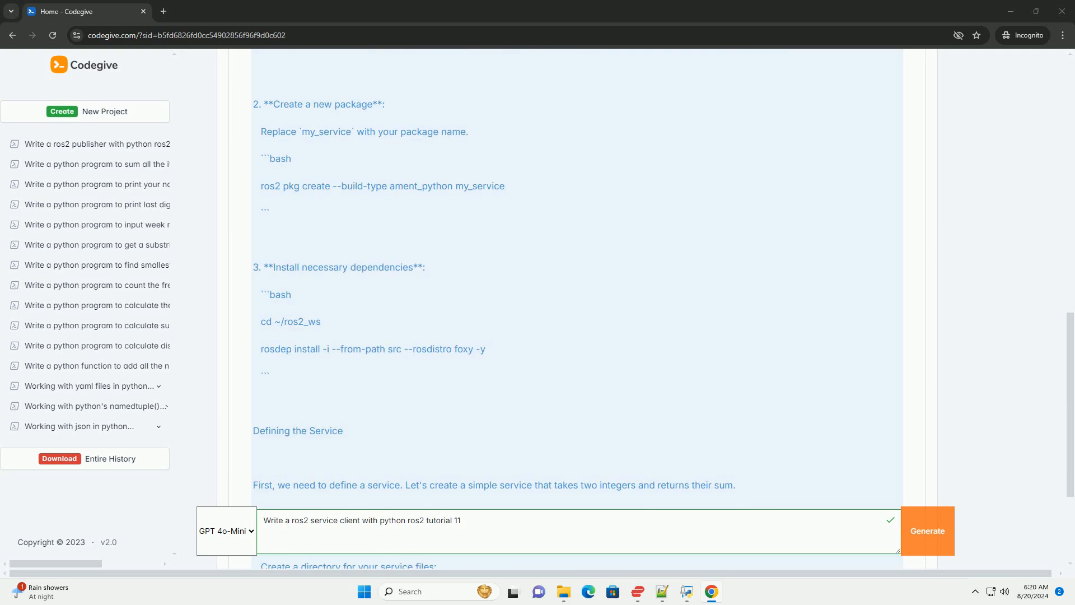
scroll(down, 3)
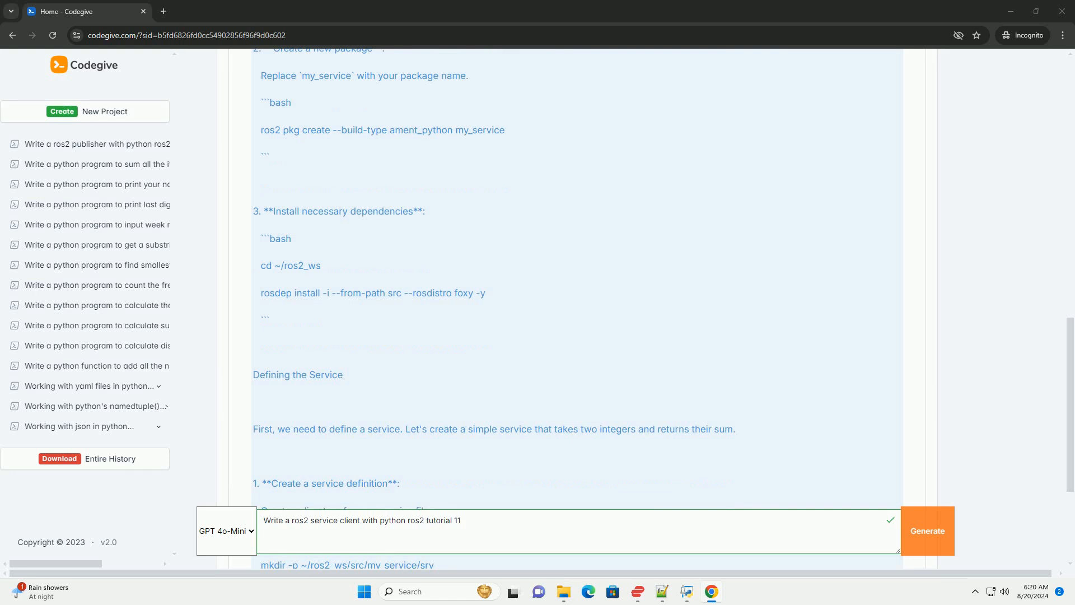
scroll(down, 3)
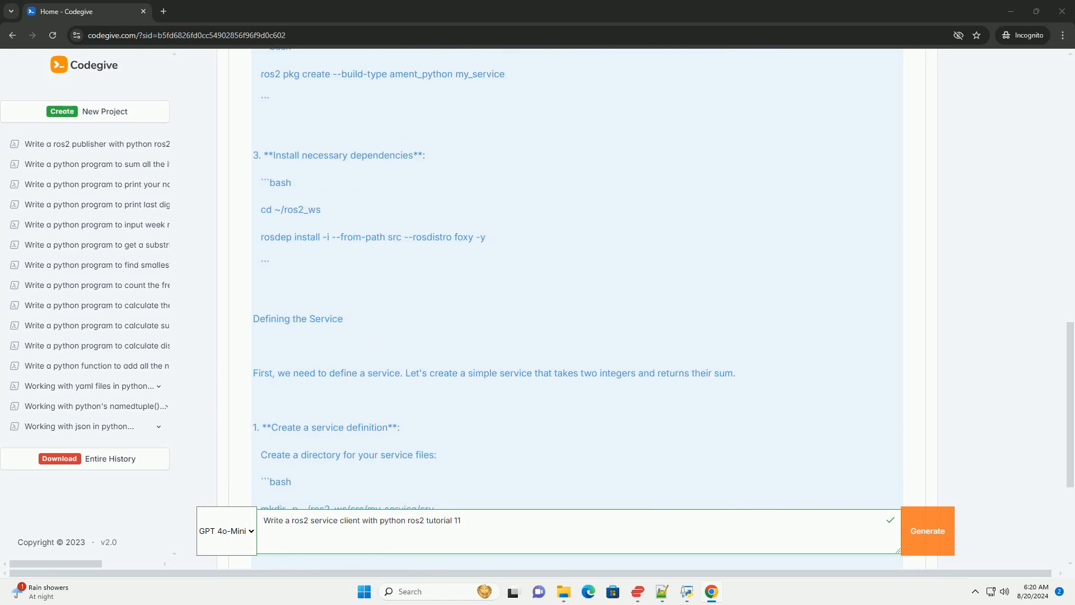
scroll(down, 3)
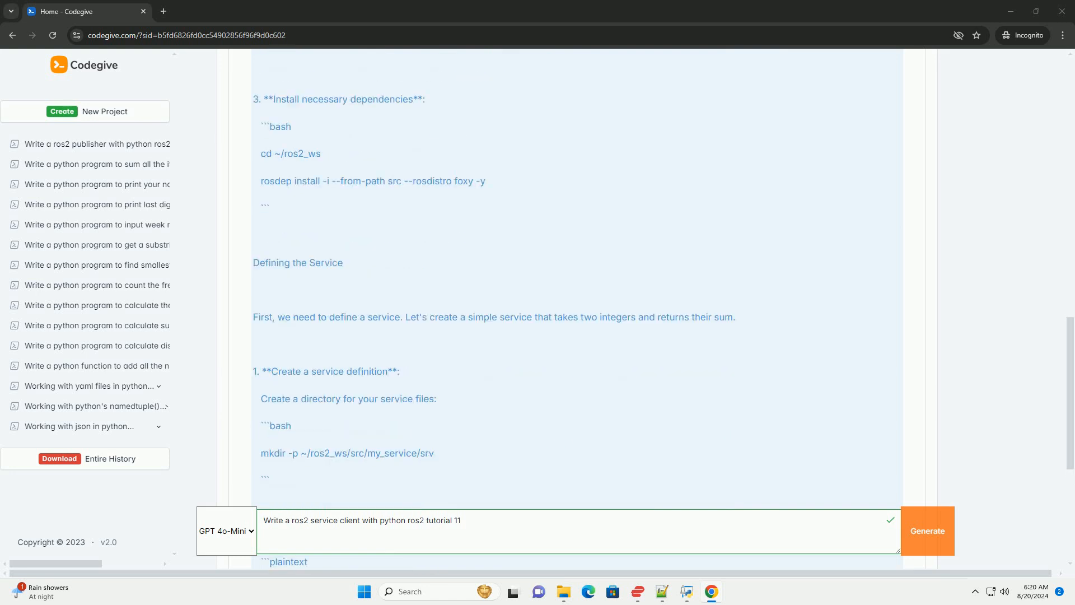
scroll(down, 3)
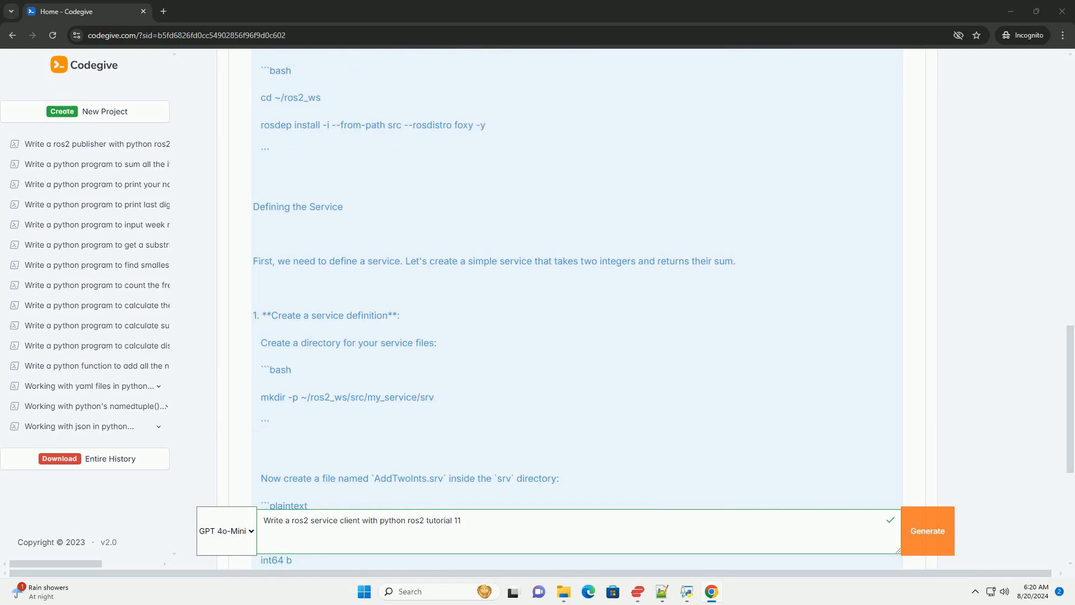
scroll(down, 3)
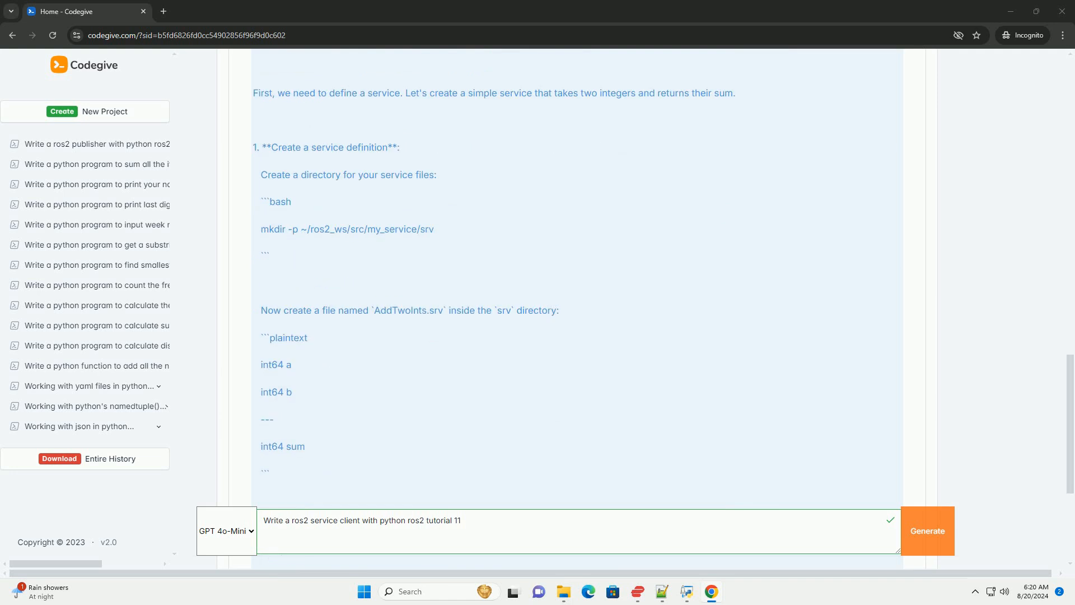
scroll(down, 3)
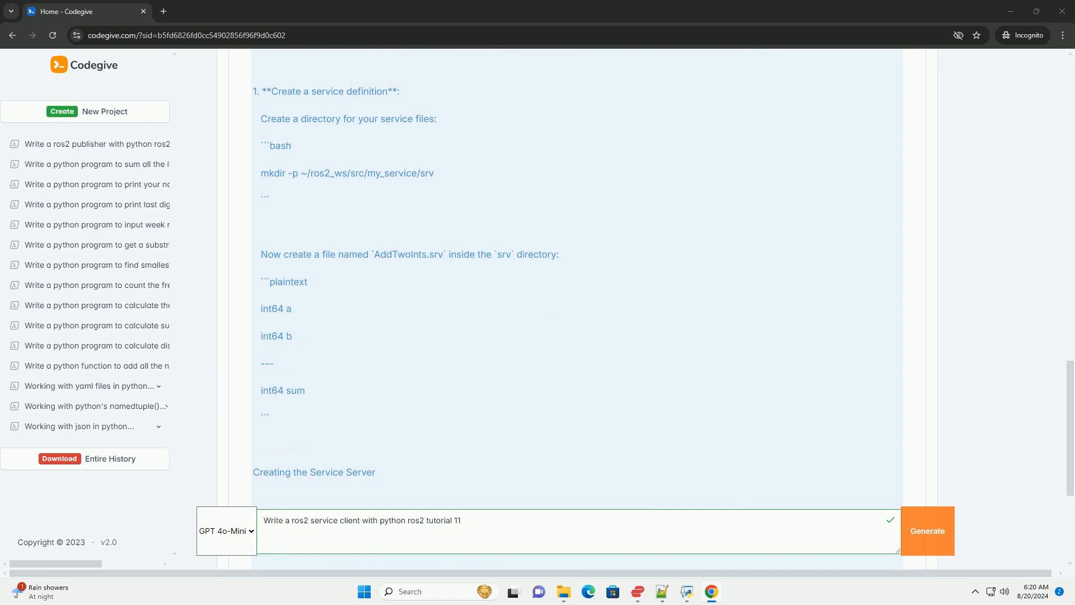
scroll(down, 3)
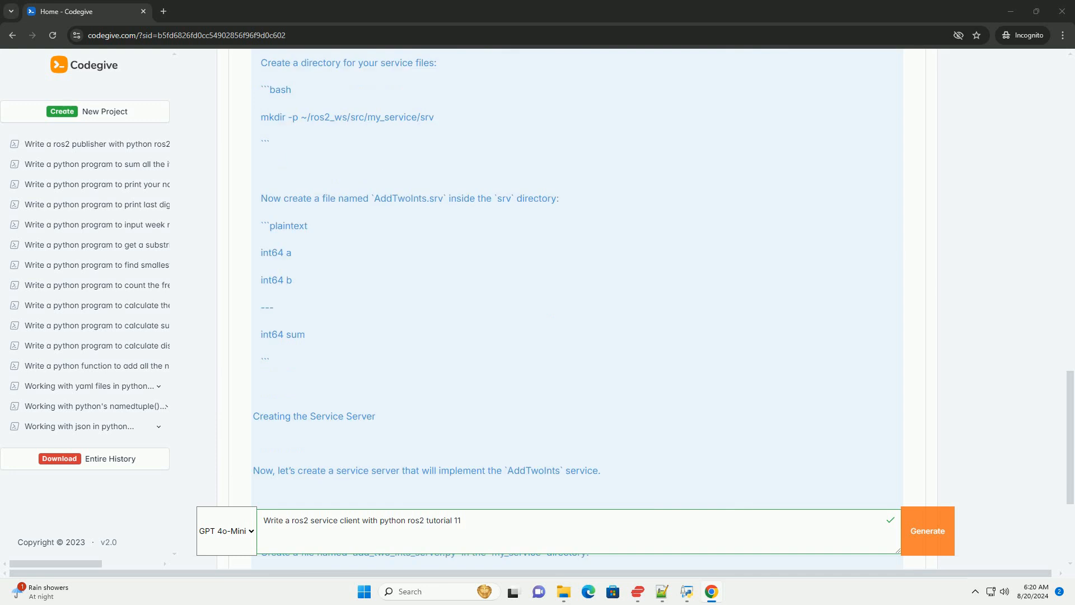
scroll(down, 3)
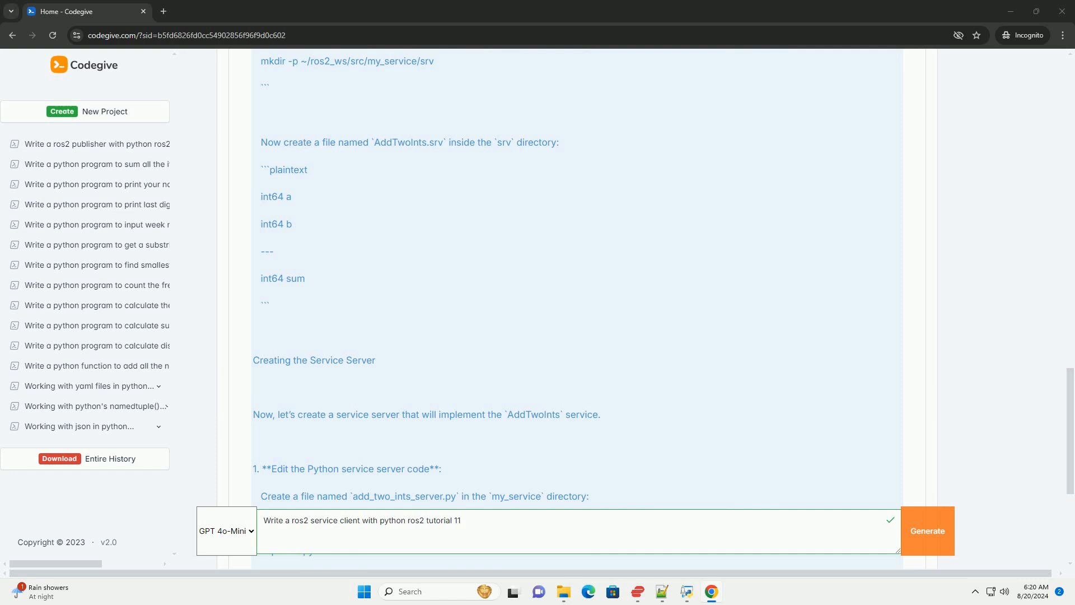
scroll(down, 3)
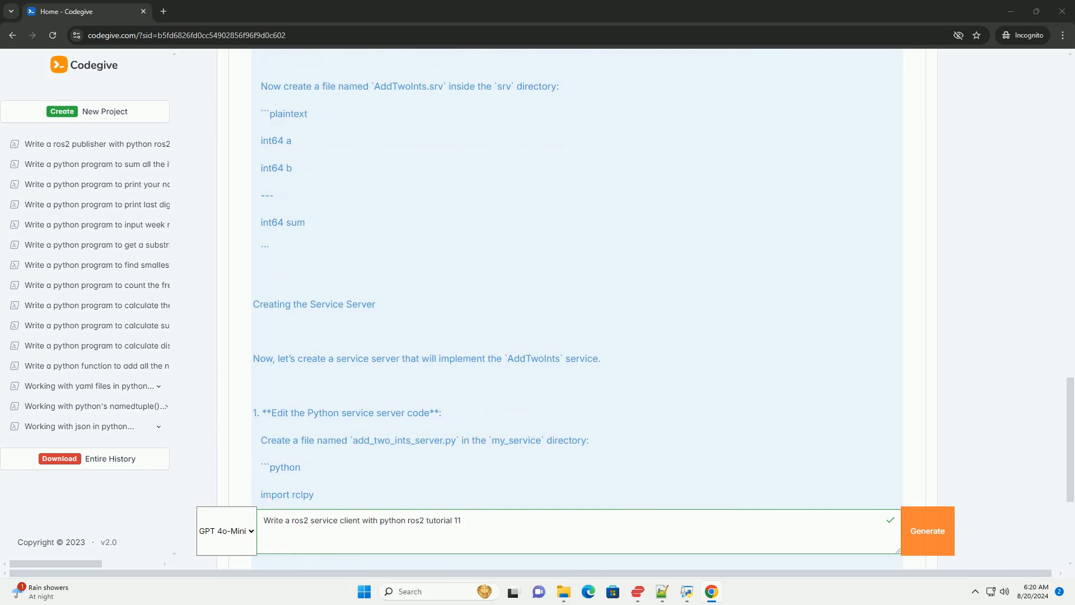
scroll(down, 3)
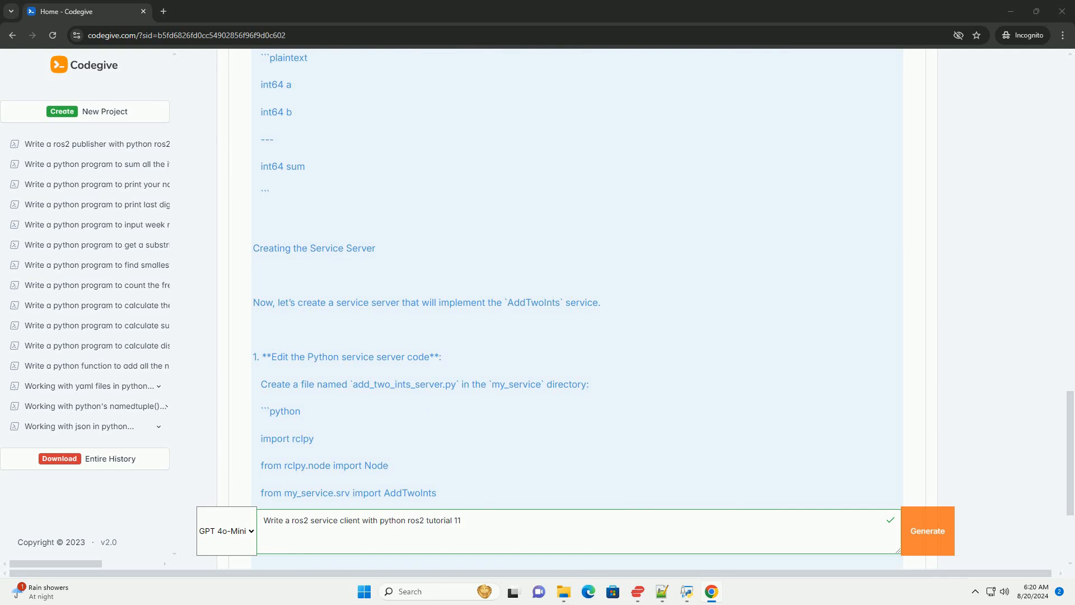
scroll(down, 3)
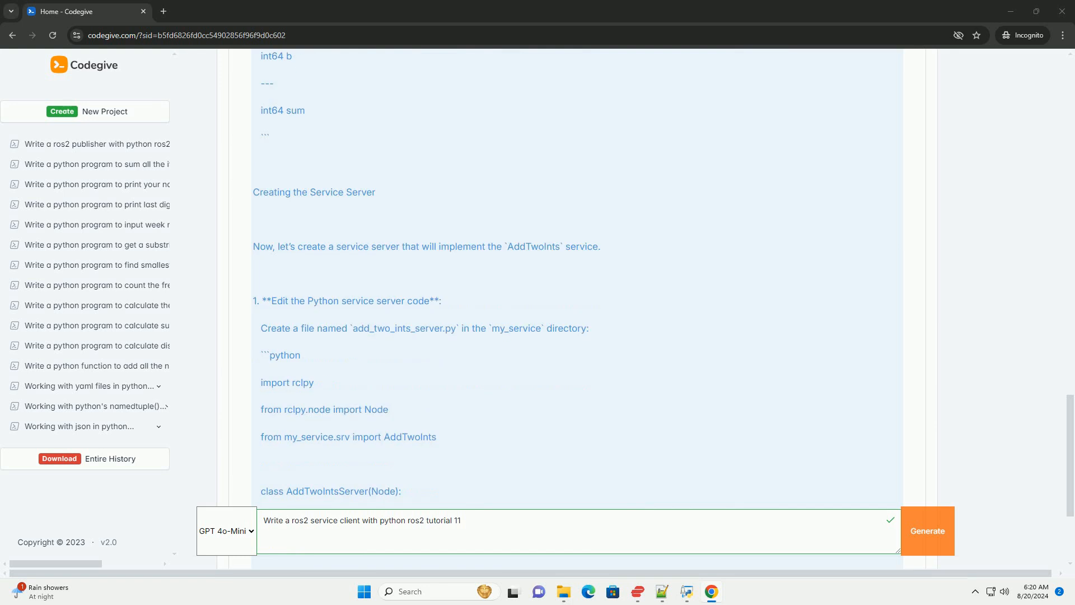
scroll(down, 3)
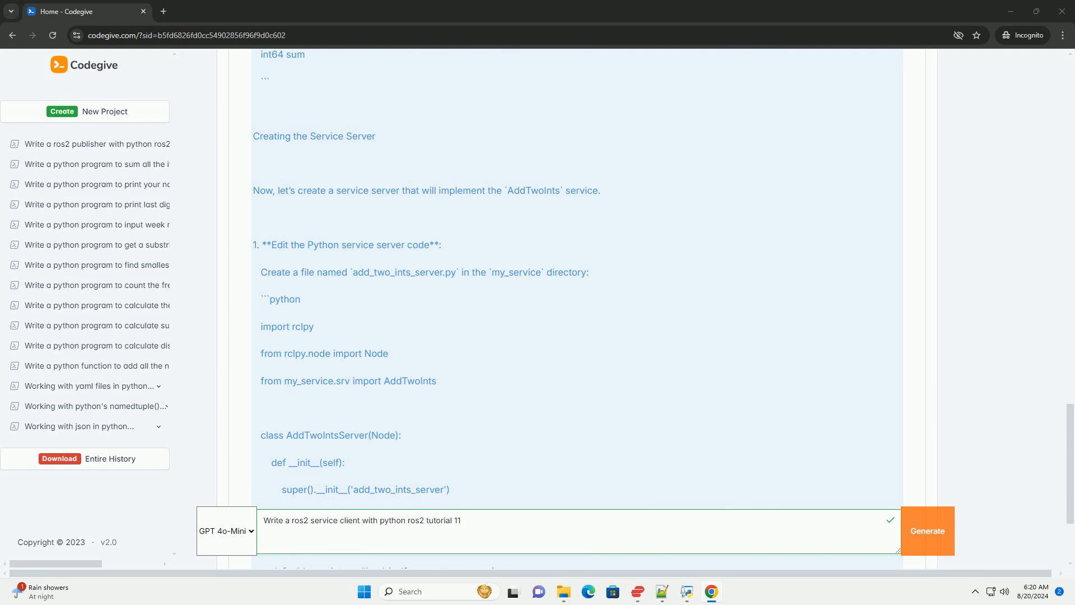
scroll(down, 3)
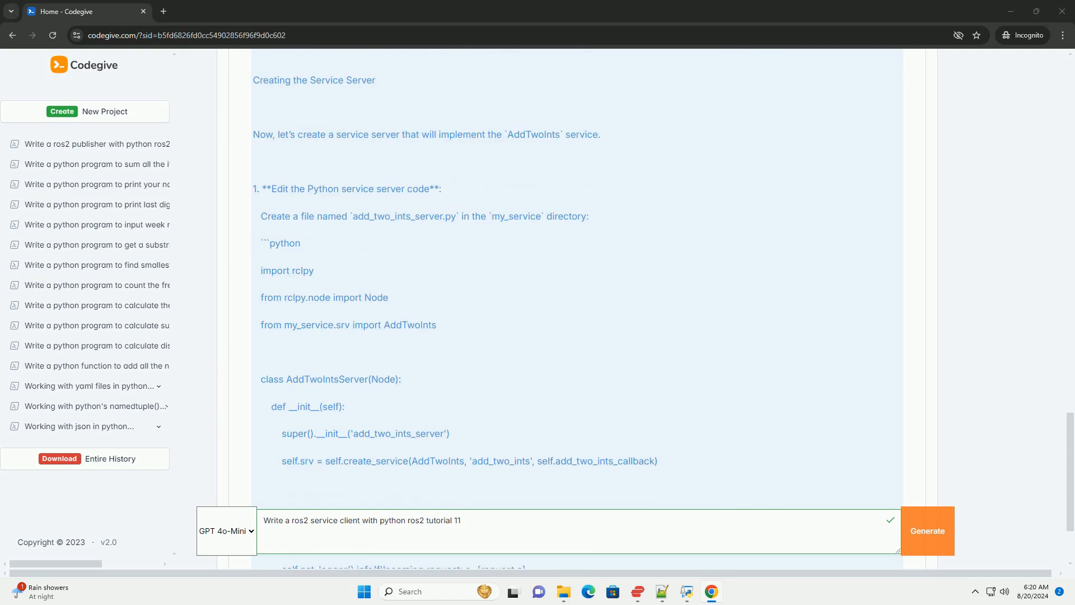
scroll(down, 3)
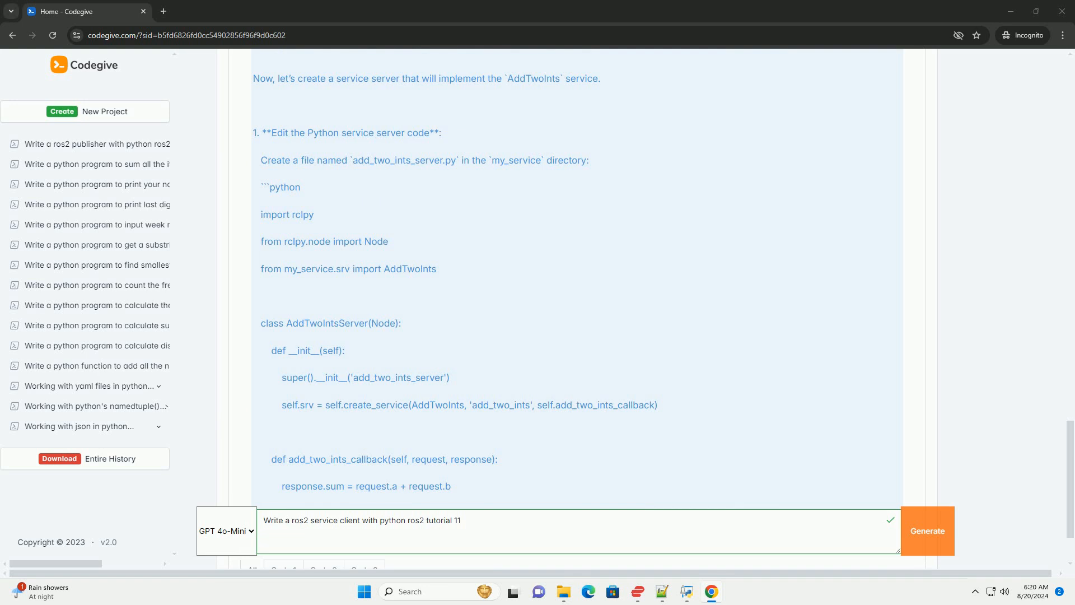
scroll(down, 3)
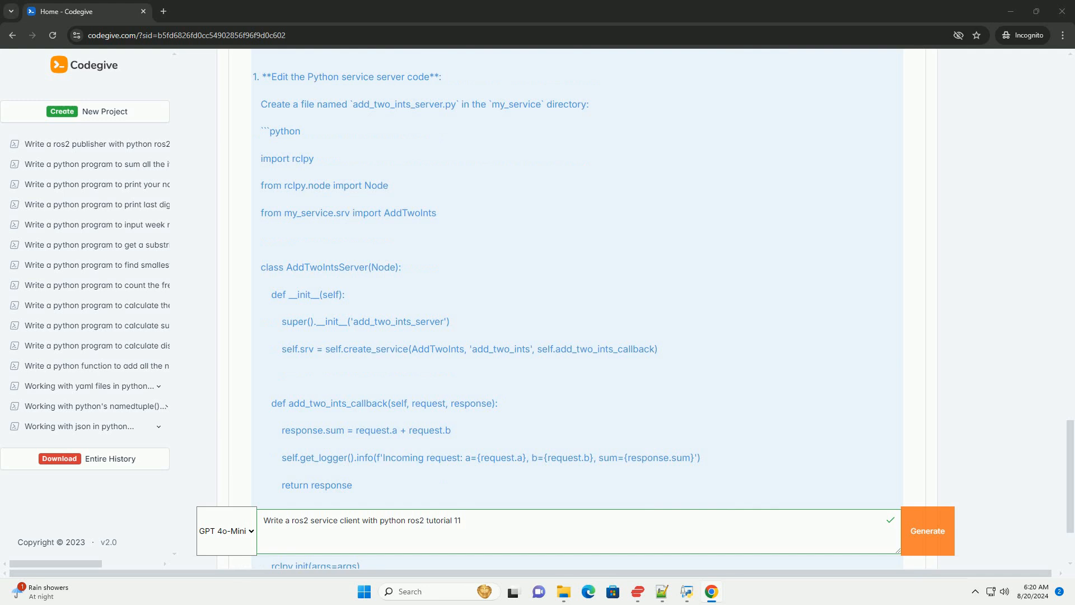
scroll(down, 3)
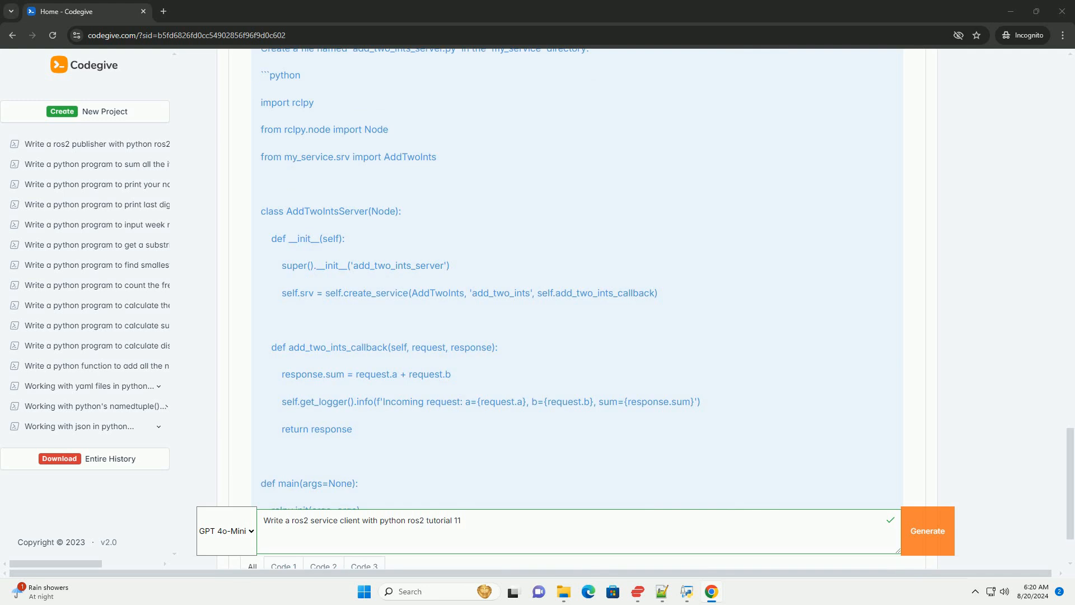
scroll(down, 3)
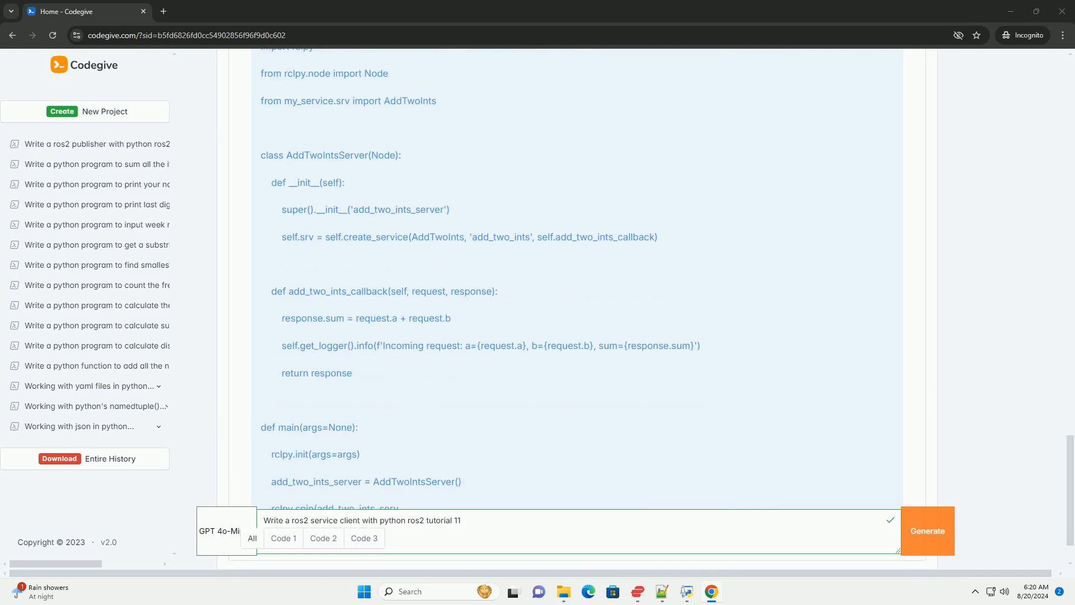
scroll(down, 3)
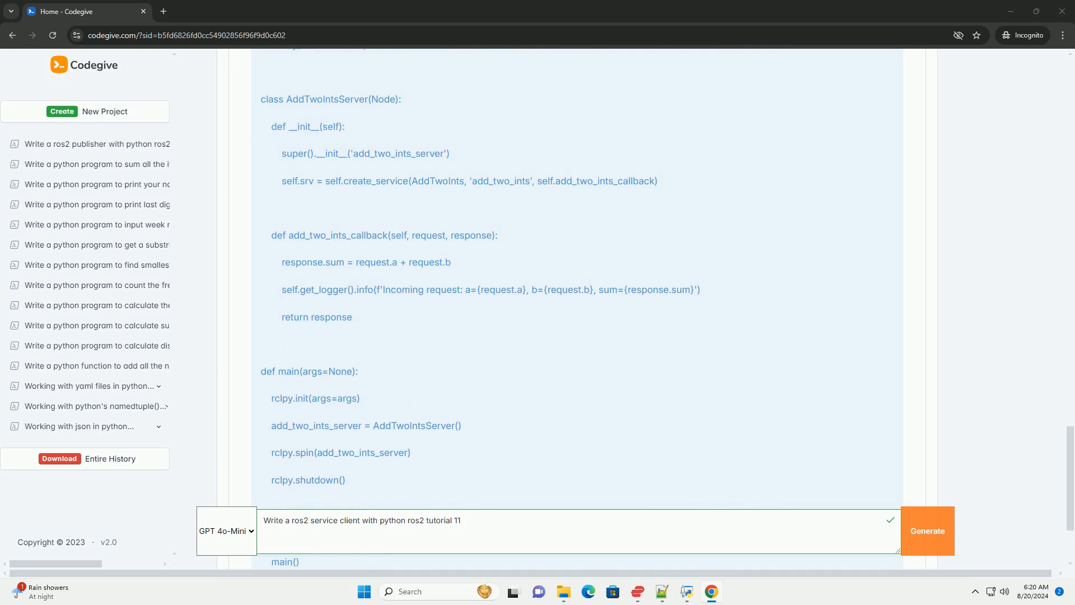
scroll(down, 3)
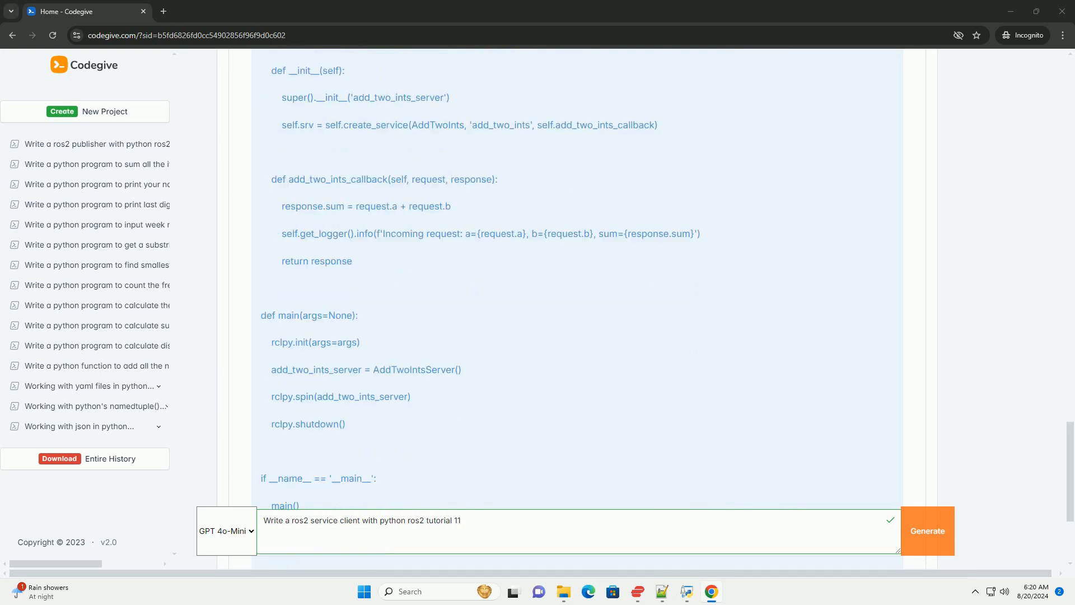
scroll(down, 3)
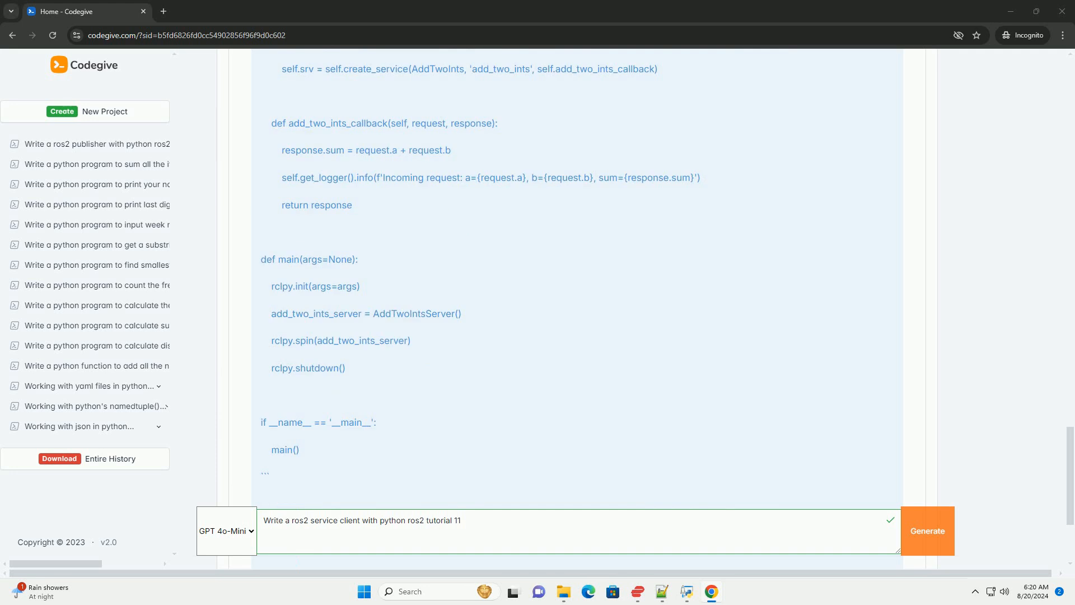
scroll(down, 3)
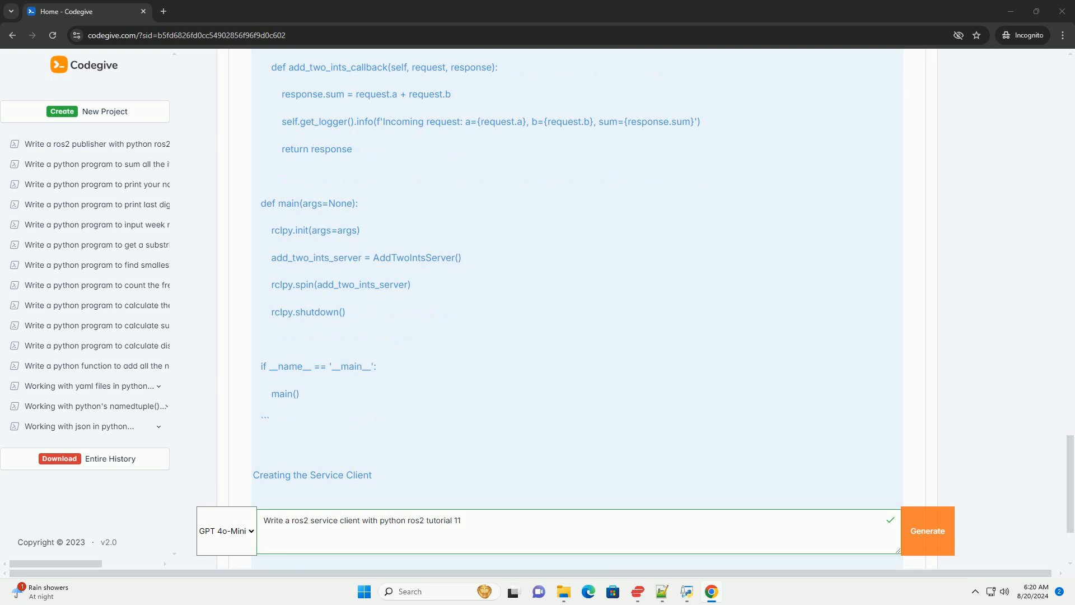
scroll(down, 3)
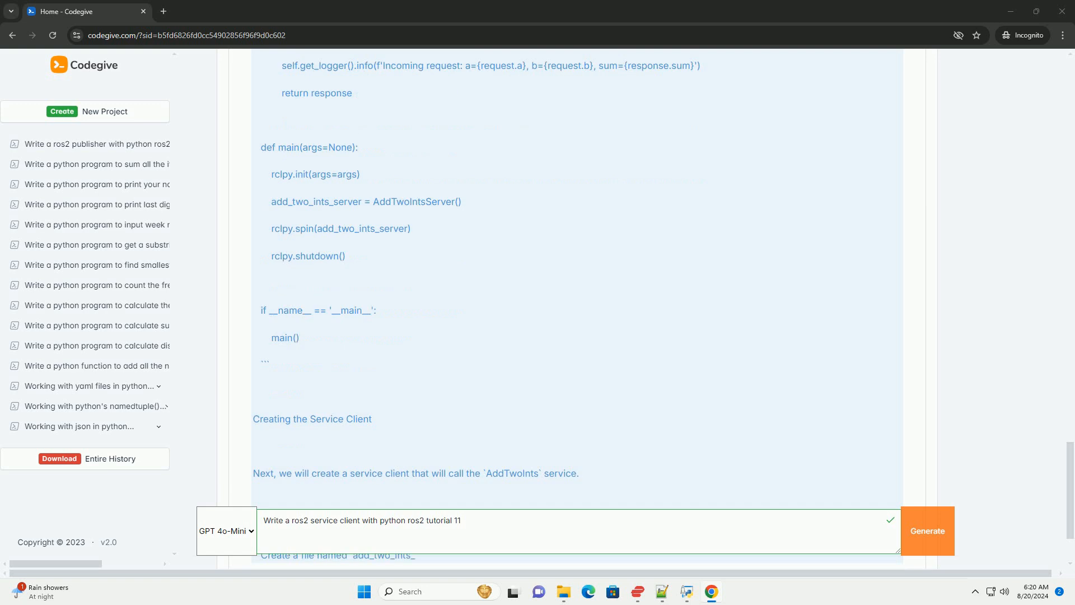
scroll(down, 3)
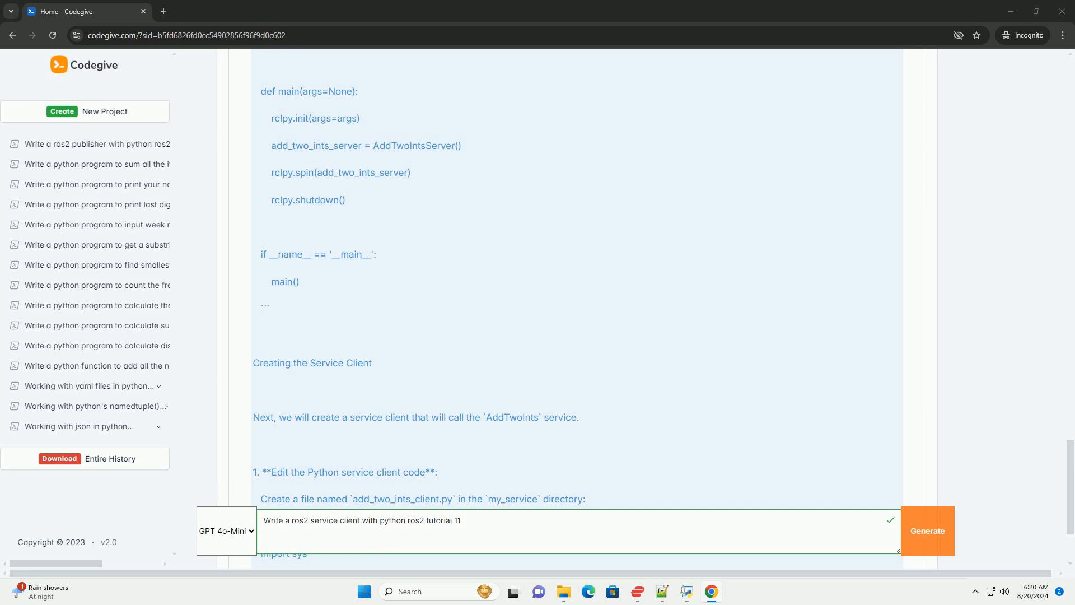
scroll(down, 3)
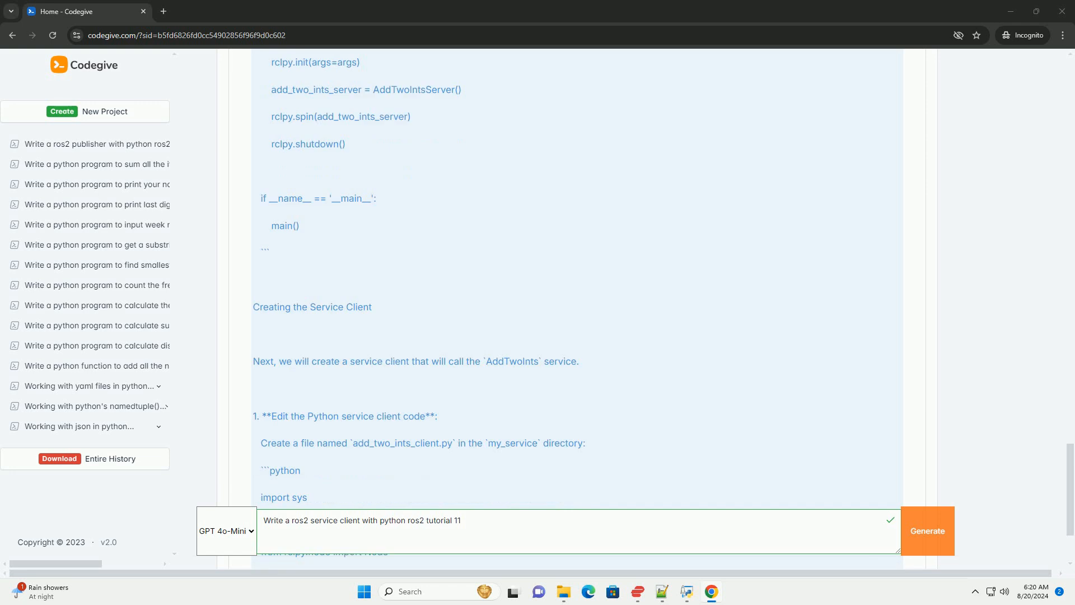
scroll(down, 3)
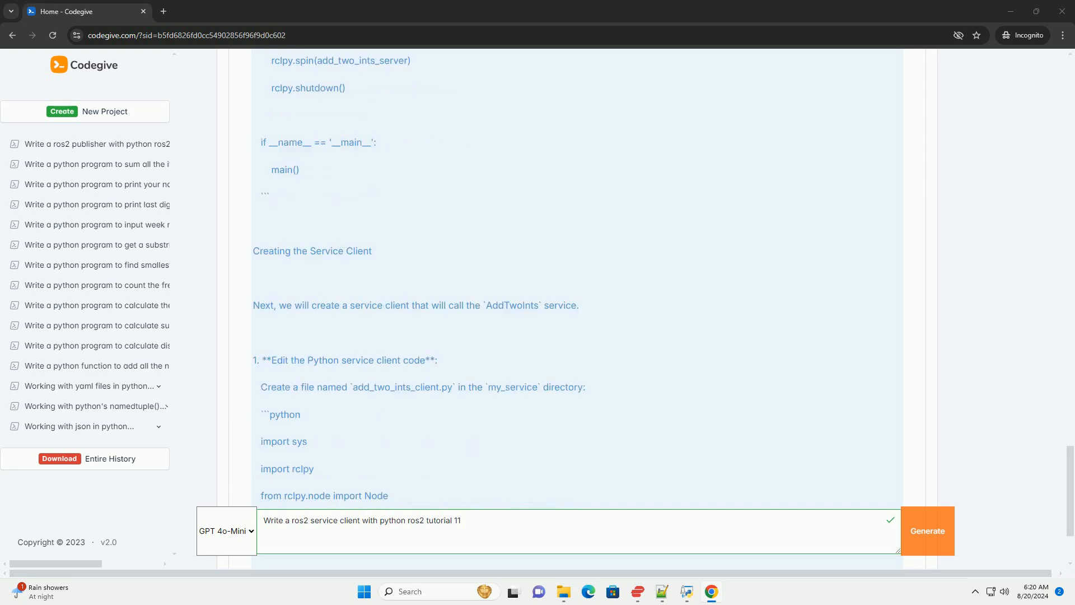
scroll(down, 3)
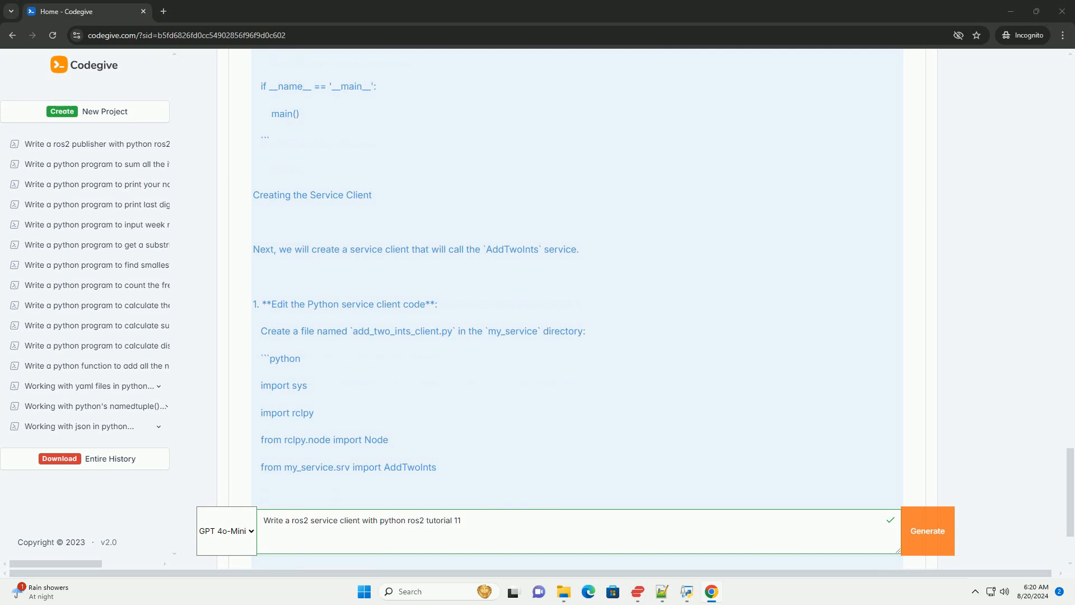
scroll(down, 3)
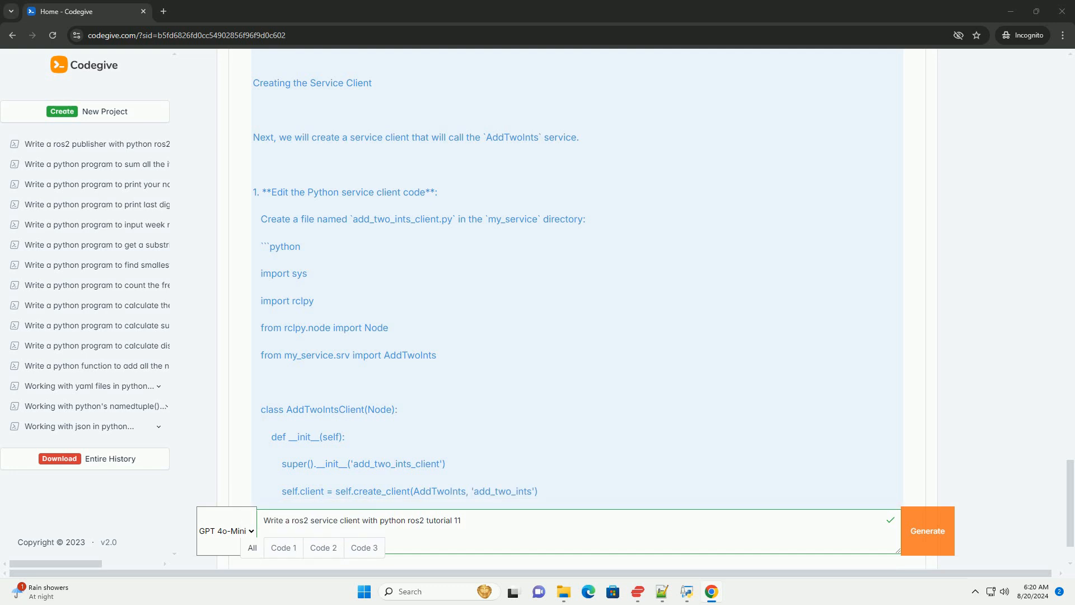
scroll(up, 3)
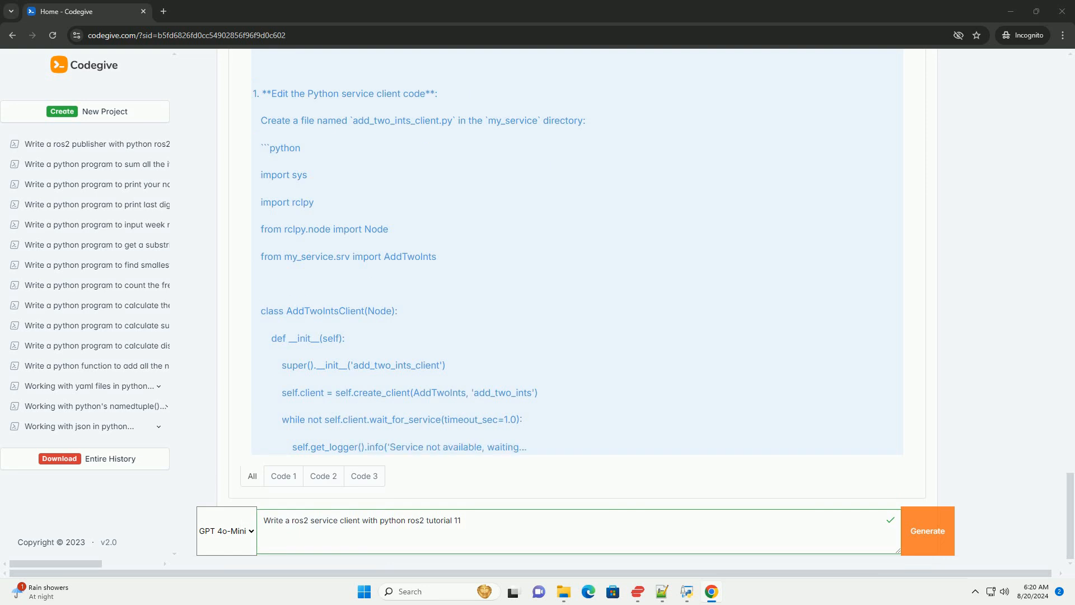
scroll(down, 3)
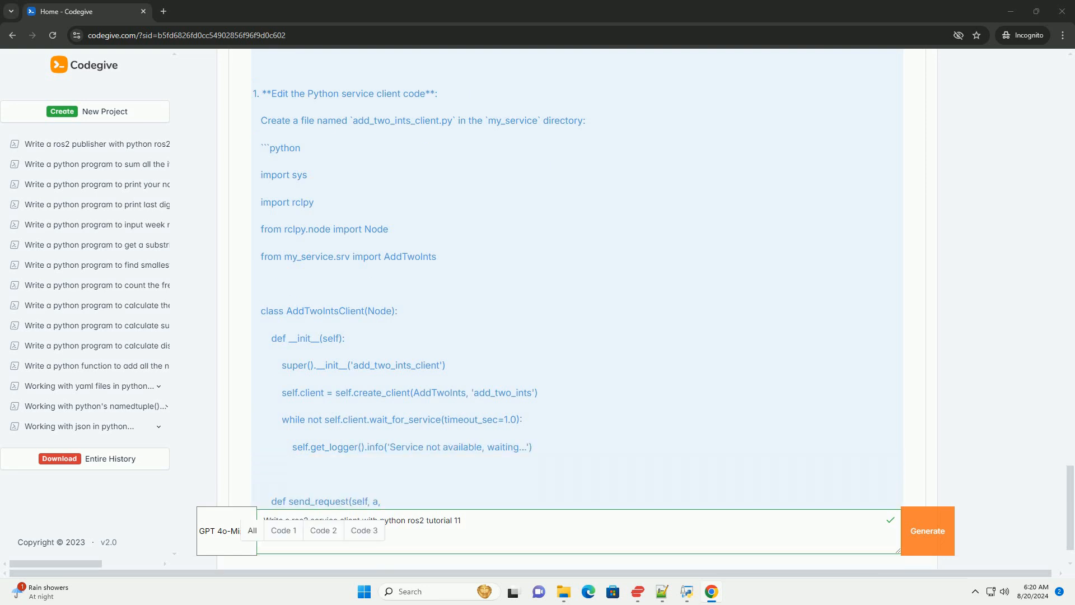
scroll(down, 3)
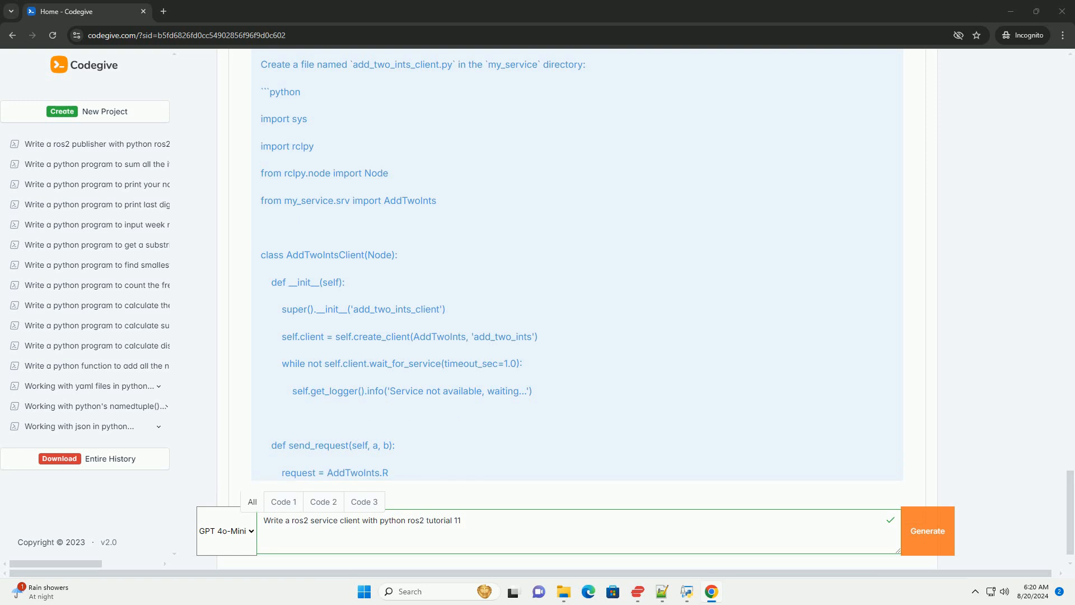
scroll(down, 3)
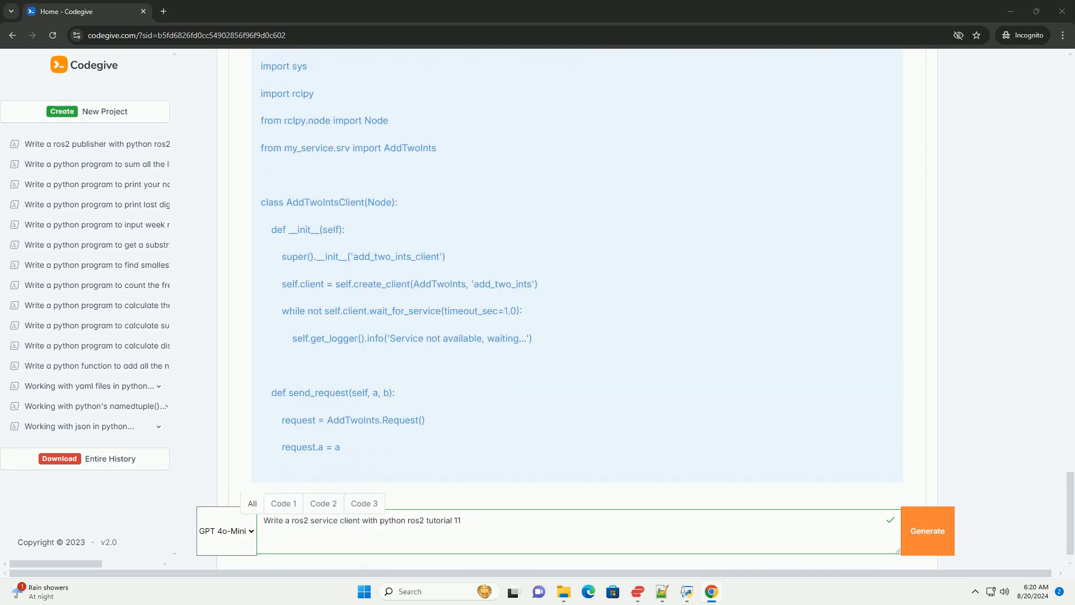
scroll(down, 3)
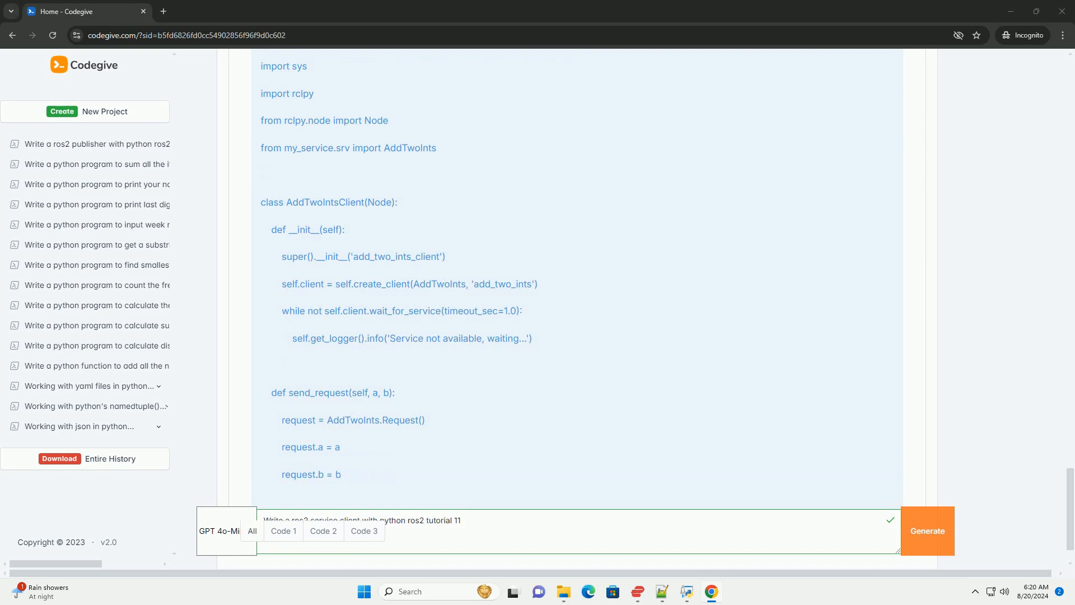
scroll(down, 3)
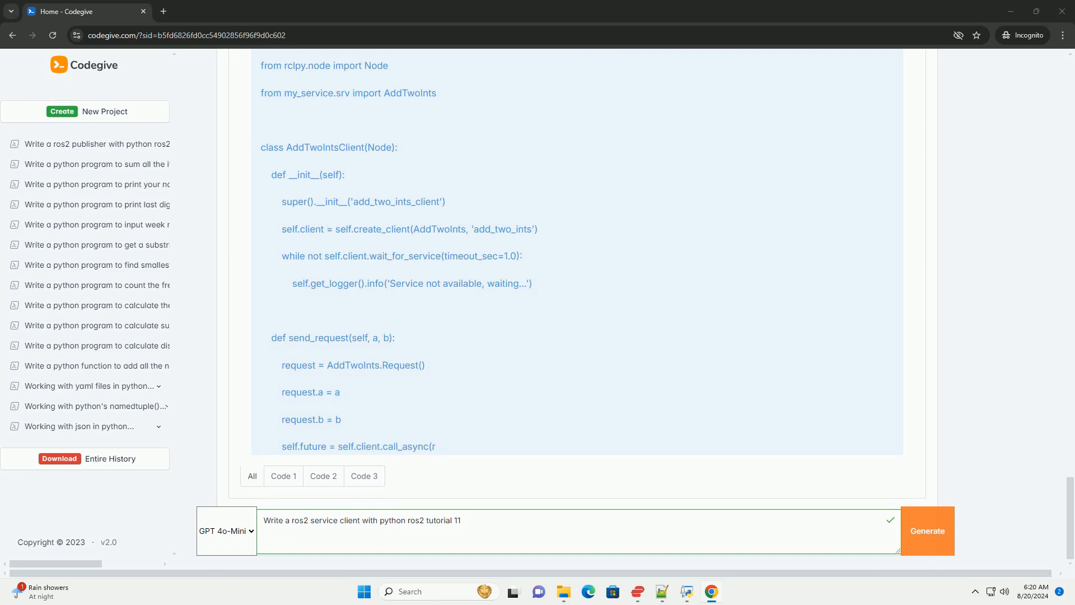
scroll(down, 3)
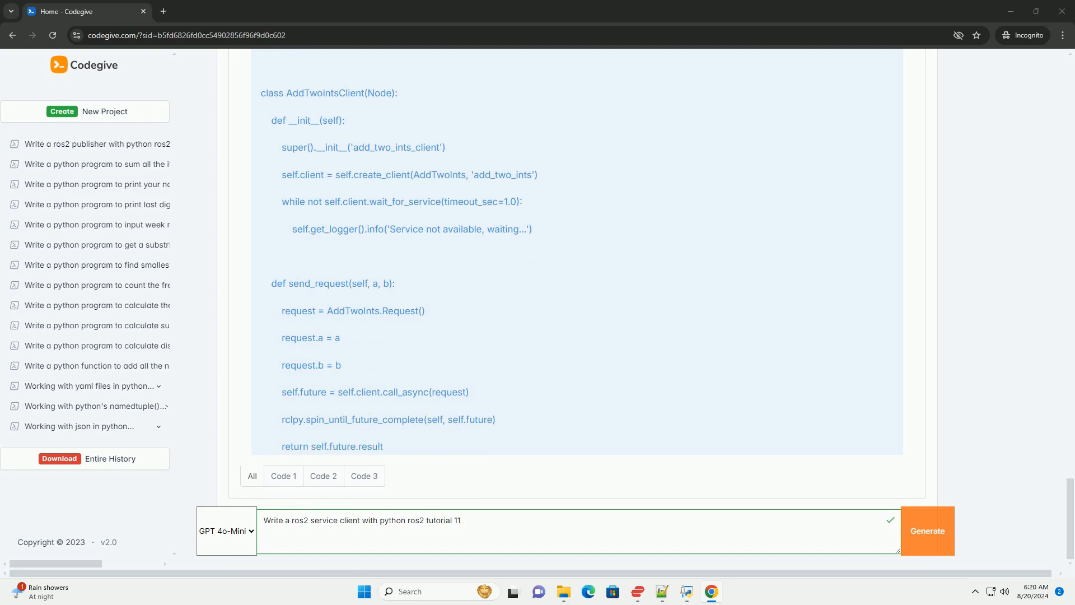
scroll(down, 3)
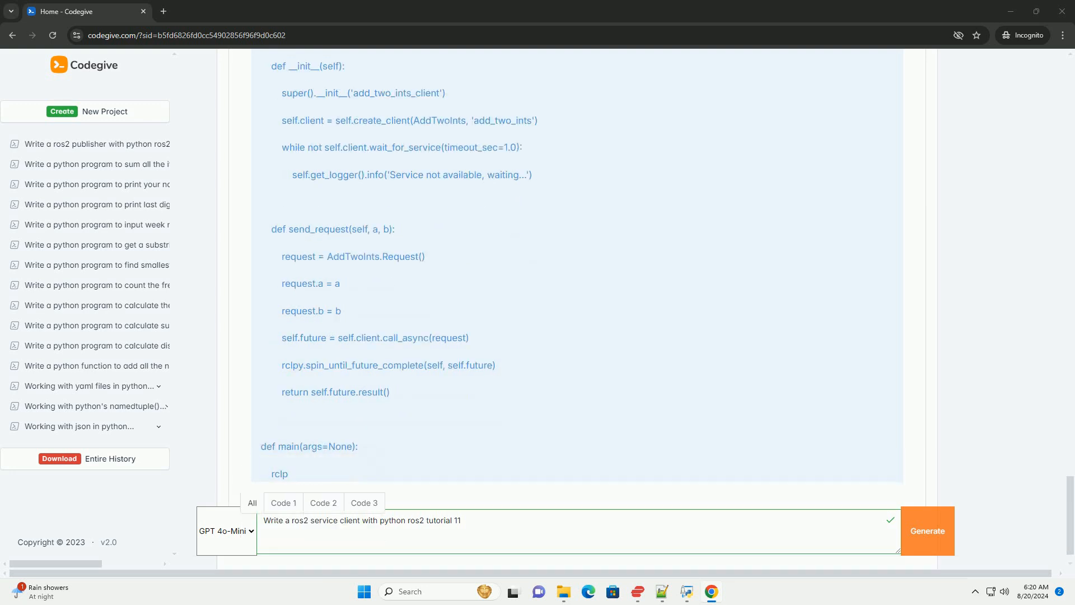
scroll(down, 3)
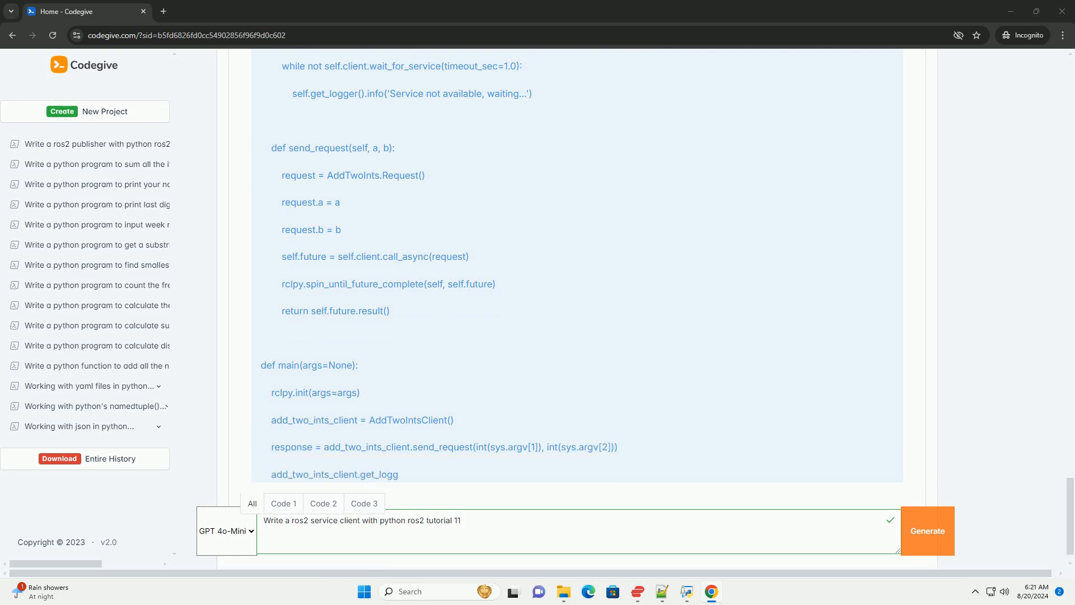
scroll(down, 3)
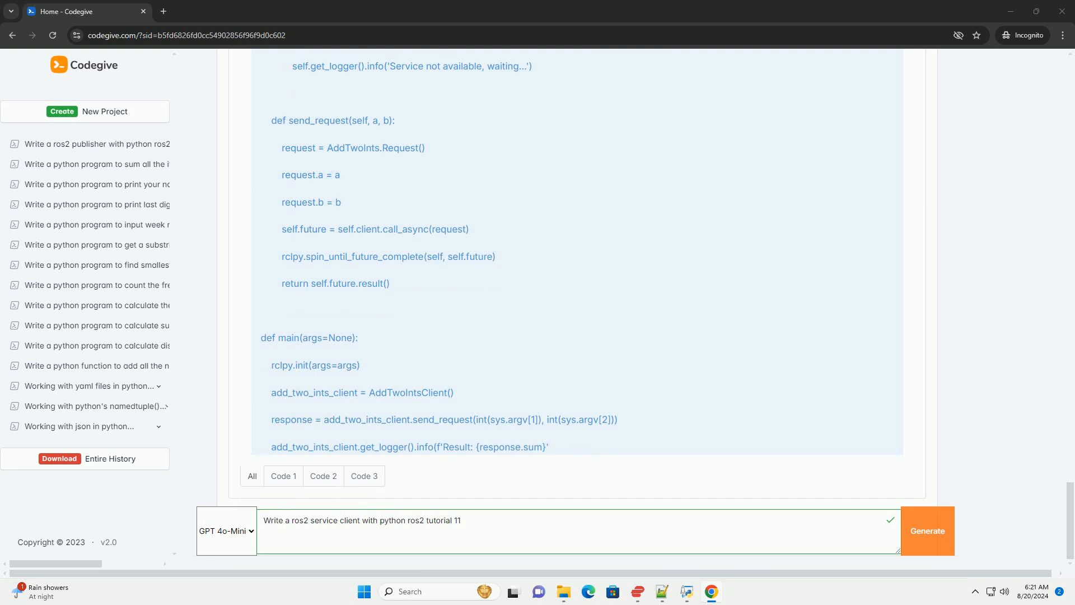
scroll(down, 3)
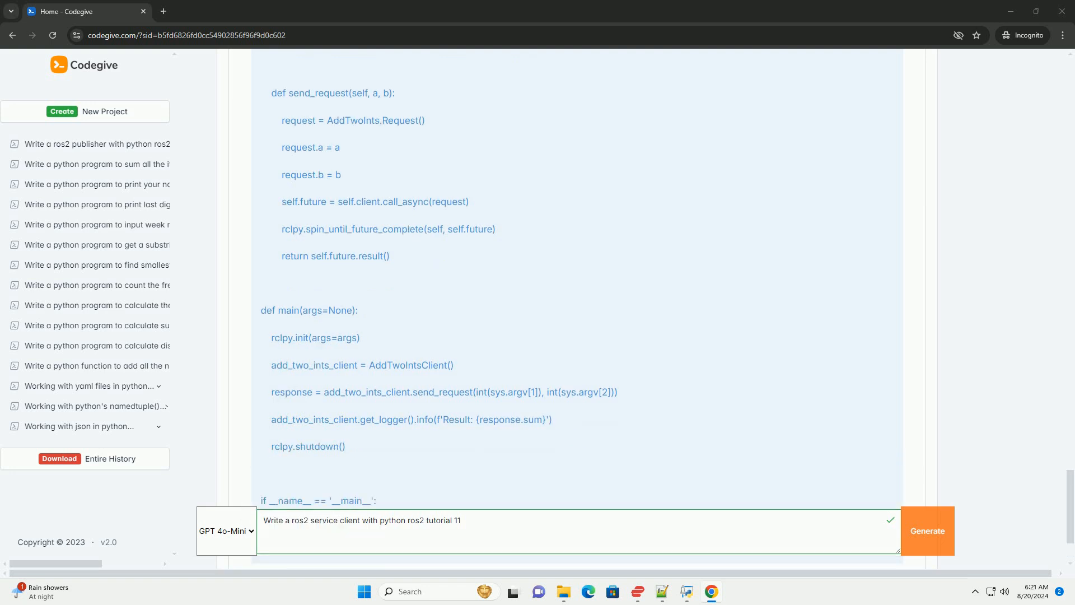
scroll(down, 3)
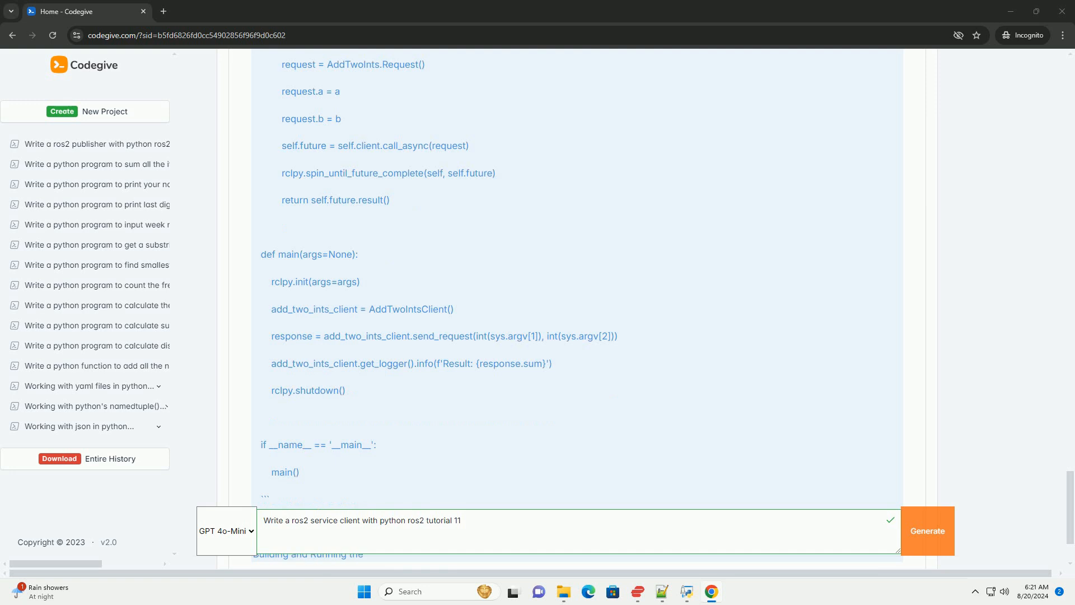
scroll(down, 3)
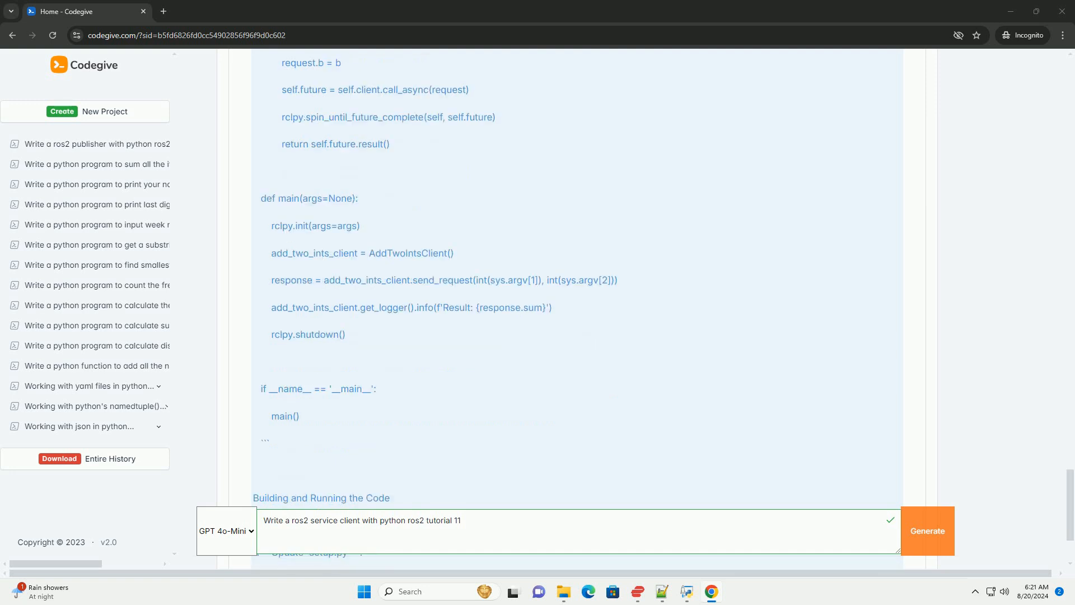
scroll(down, 3)
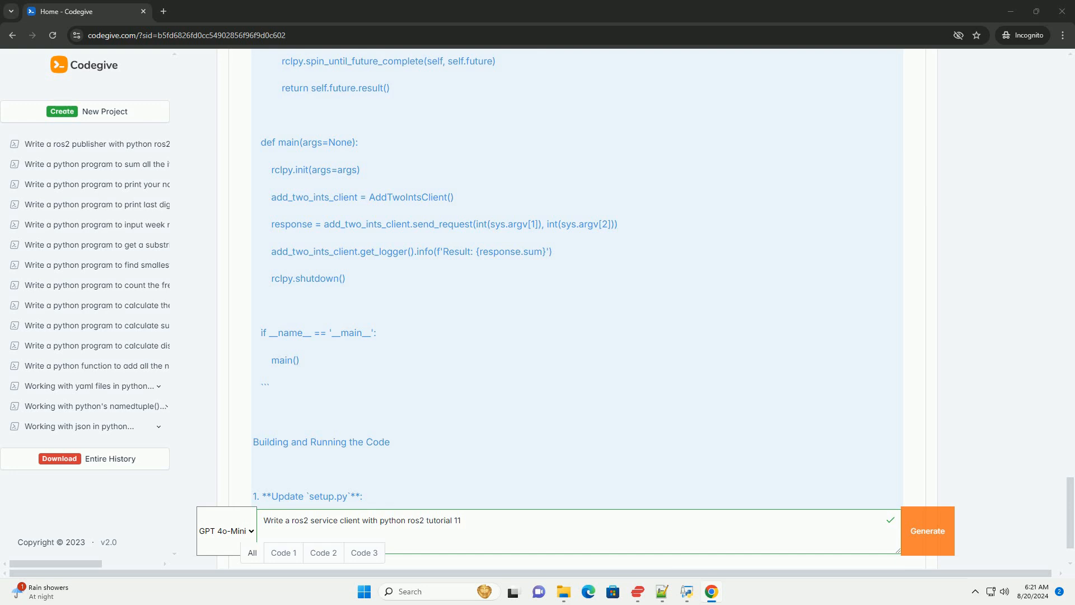
scroll(down, 3)
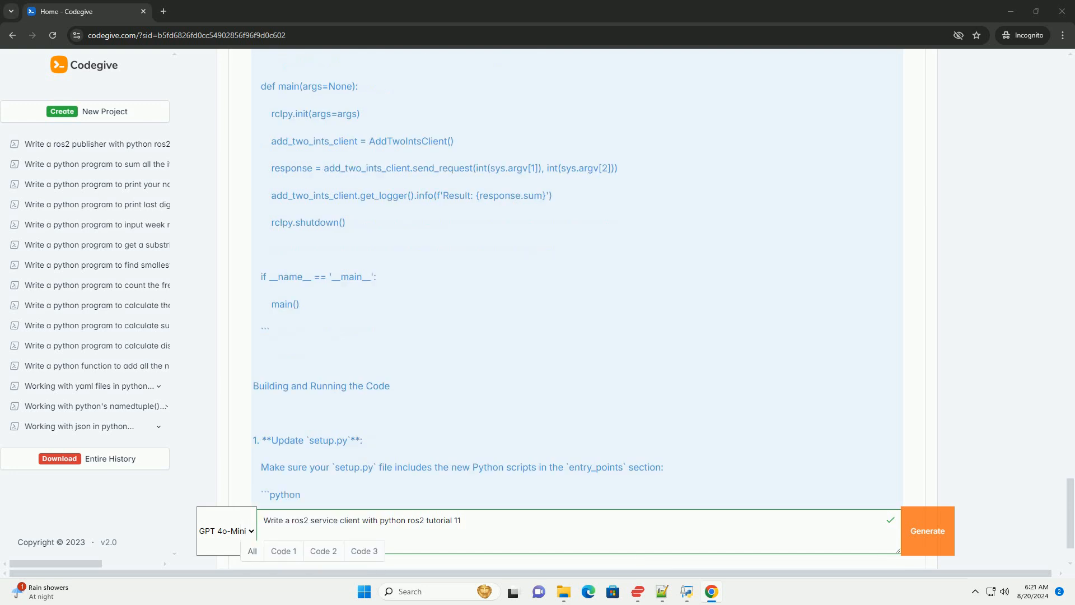
scroll(down, 3)
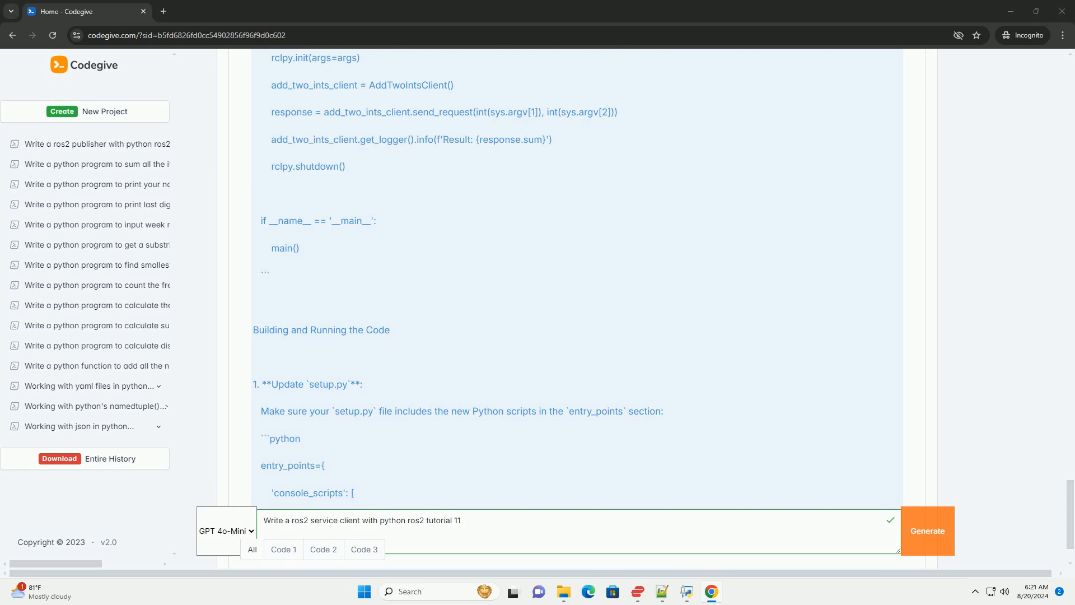
scroll(down, 3)
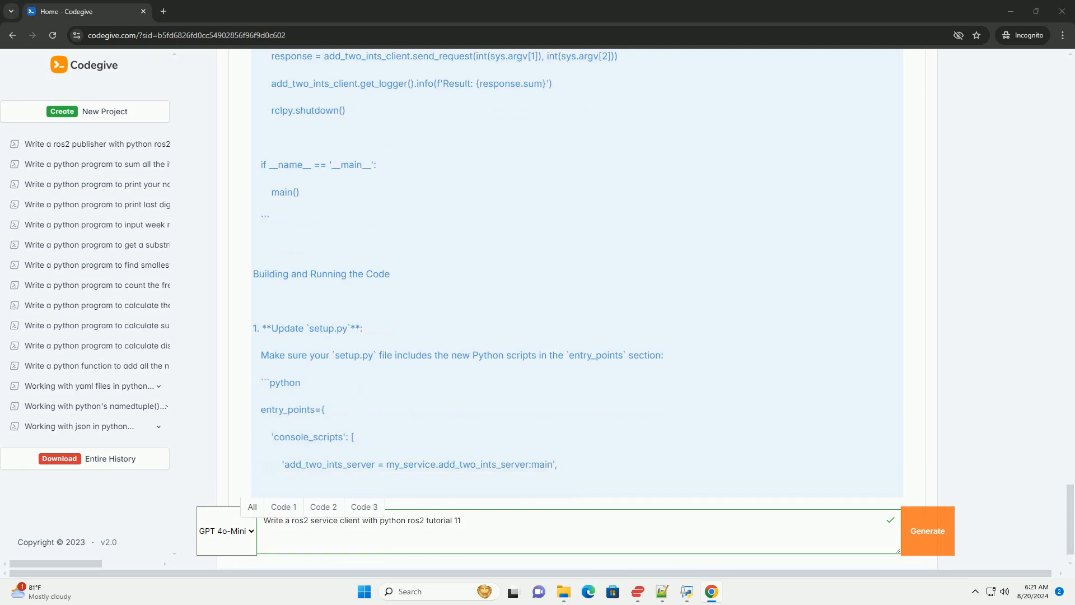
scroll(down, 3)
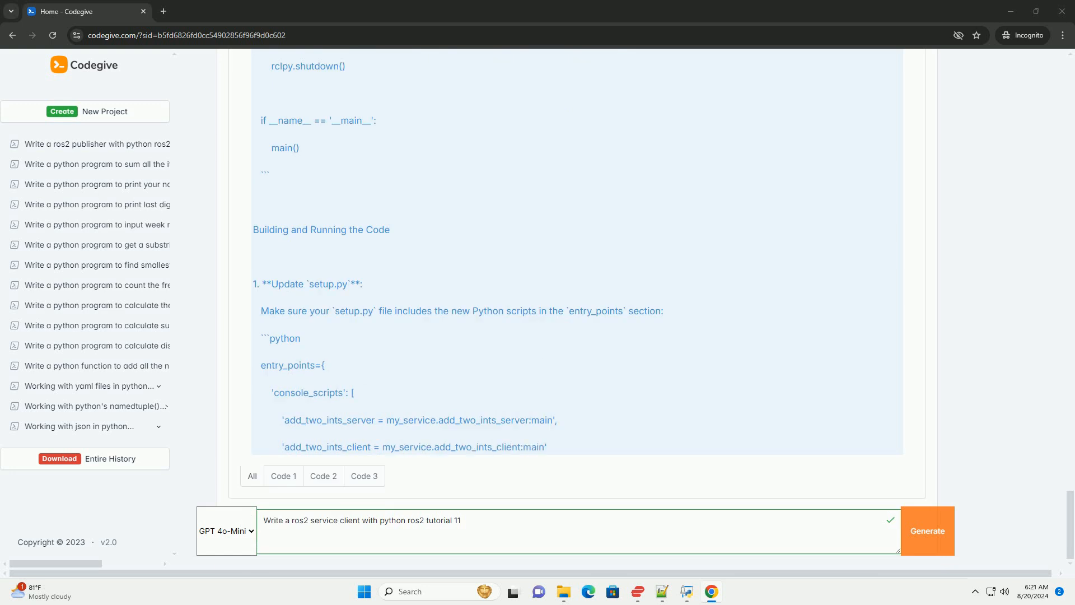
scroll(down, 3)
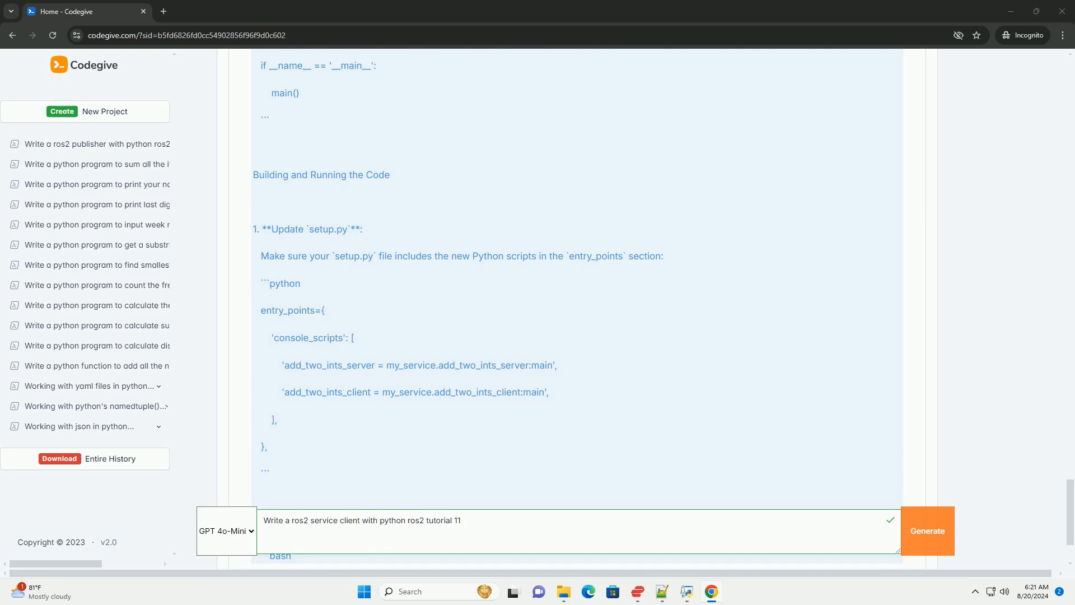
scroll(down, 3)
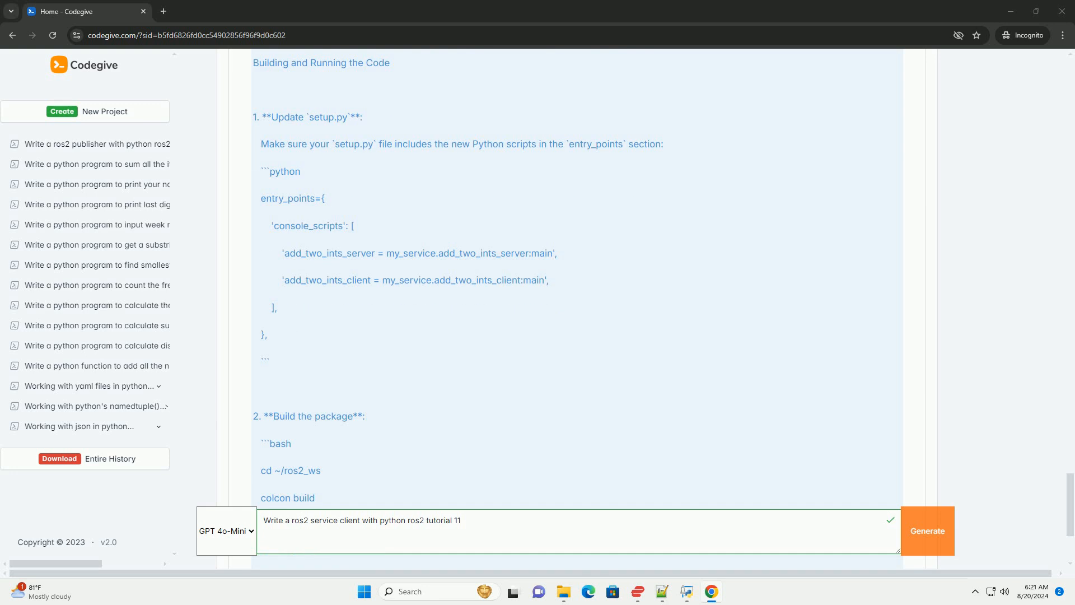
scroll(down, 3)
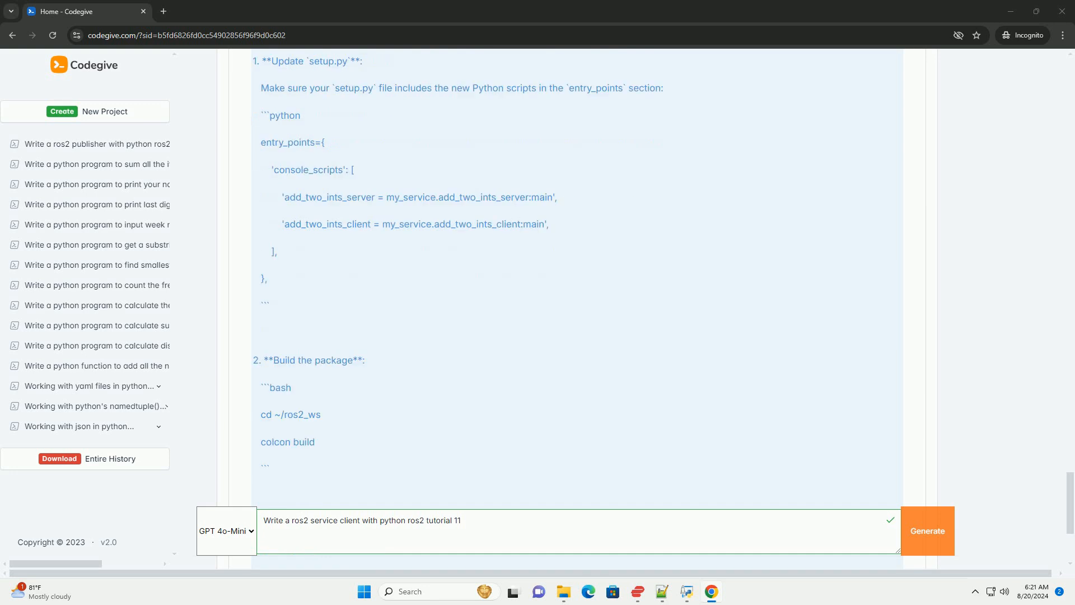
scroll(down, 3)
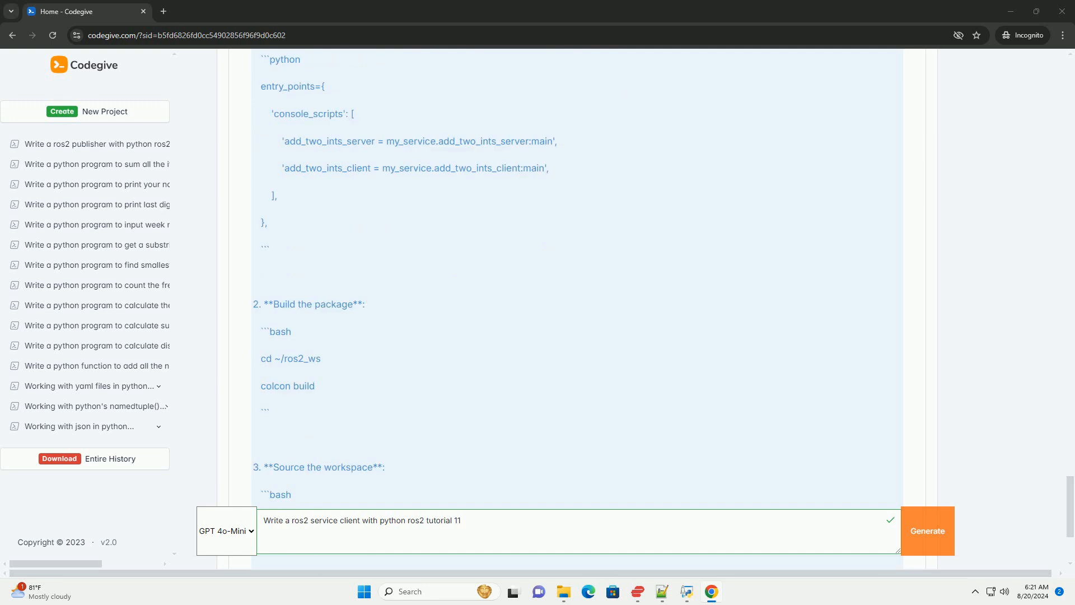
scroll(down, 3)
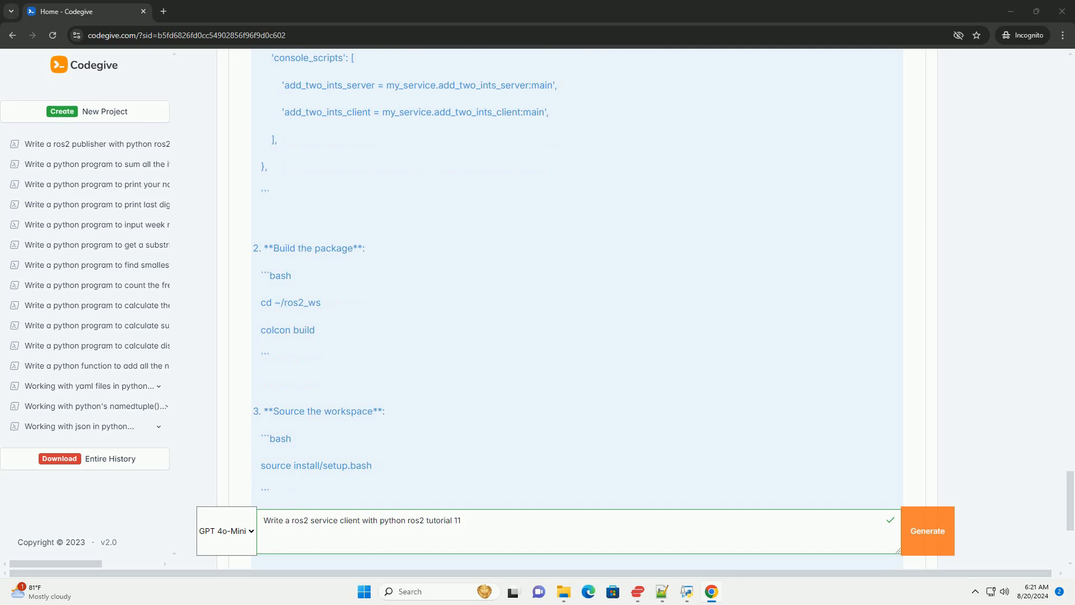
scroll(down, 3)
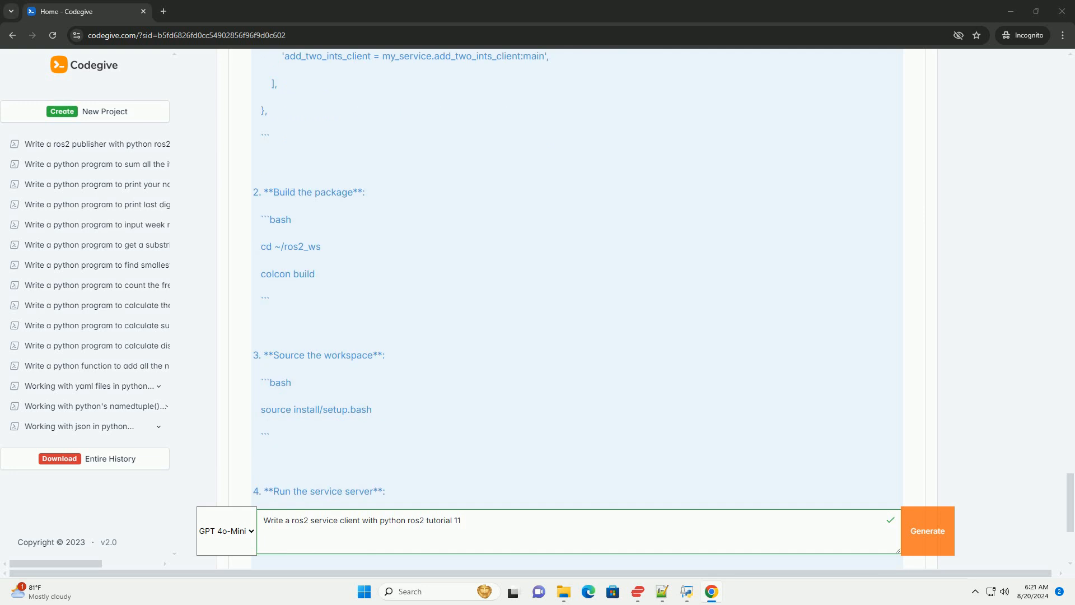
scroll(down, 3)
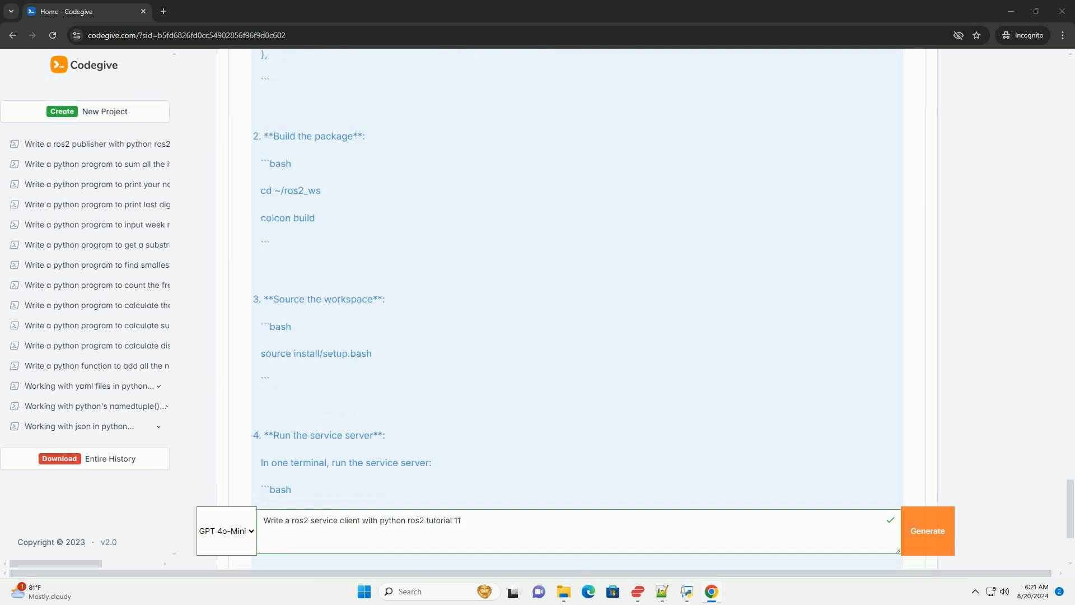
scroll(down, 3)
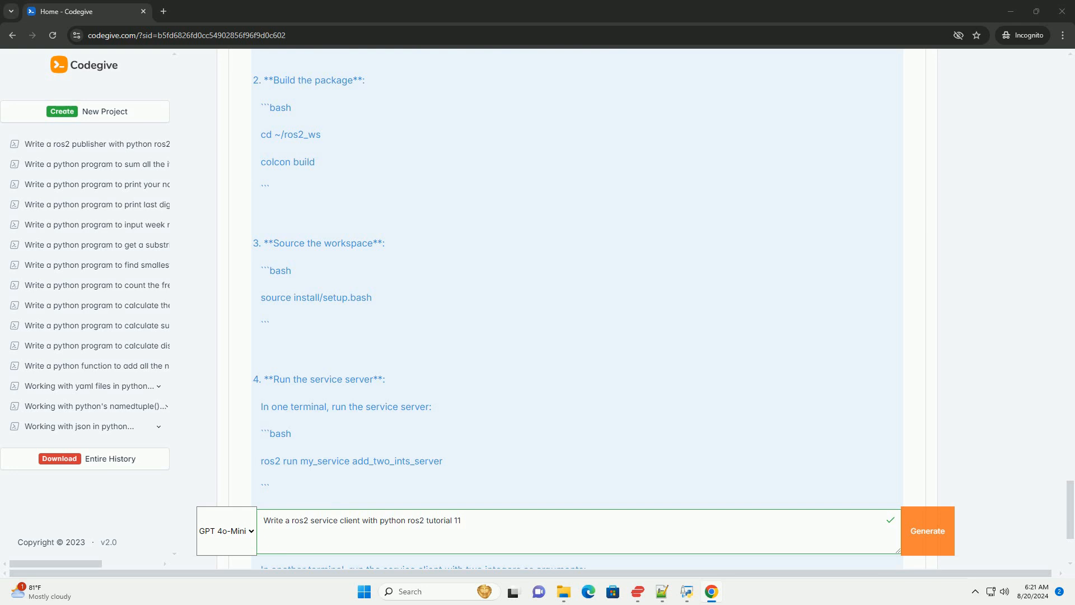
scroll(down, 3)
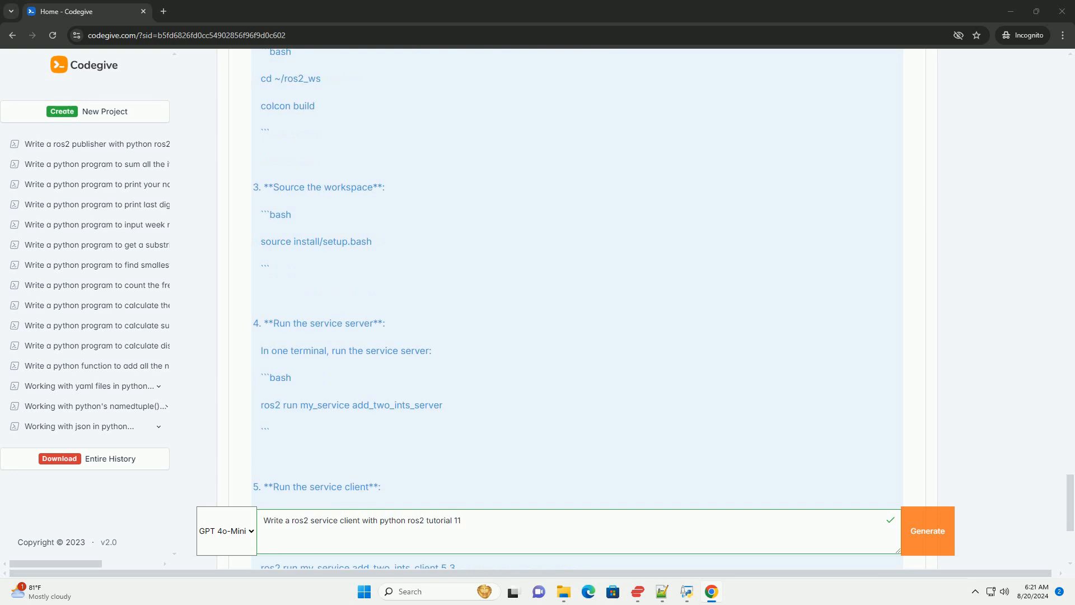
scroll(down, 3)
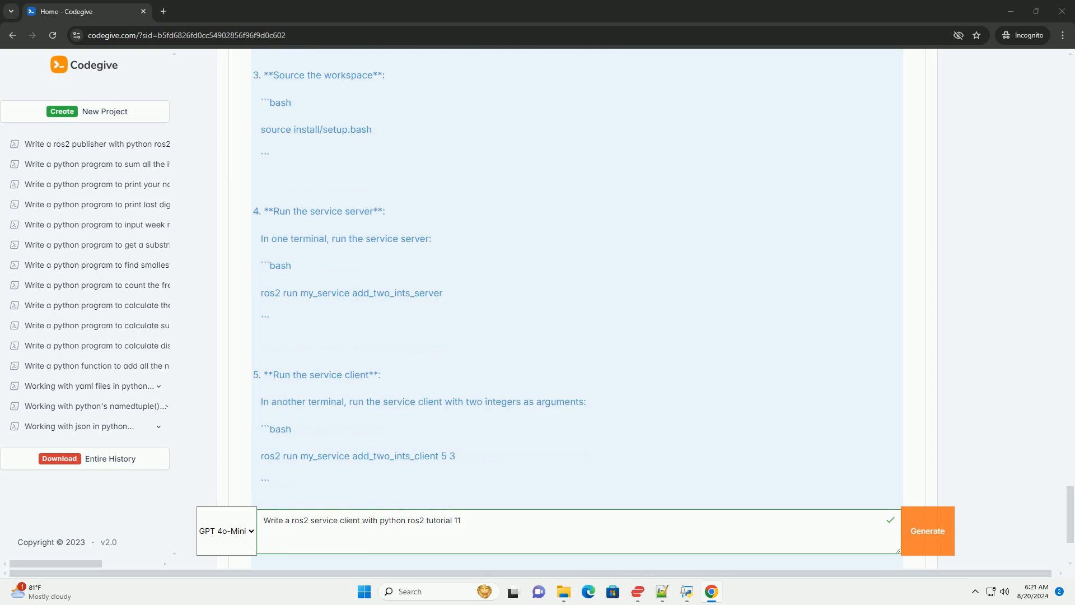
scroll(down, 3)
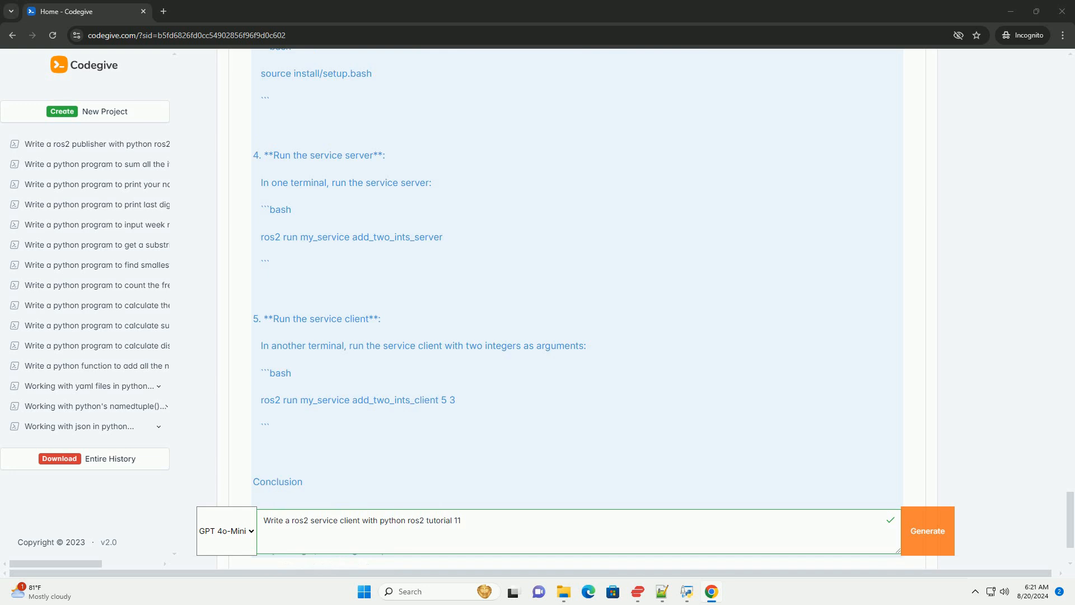
scroll(down, 3)
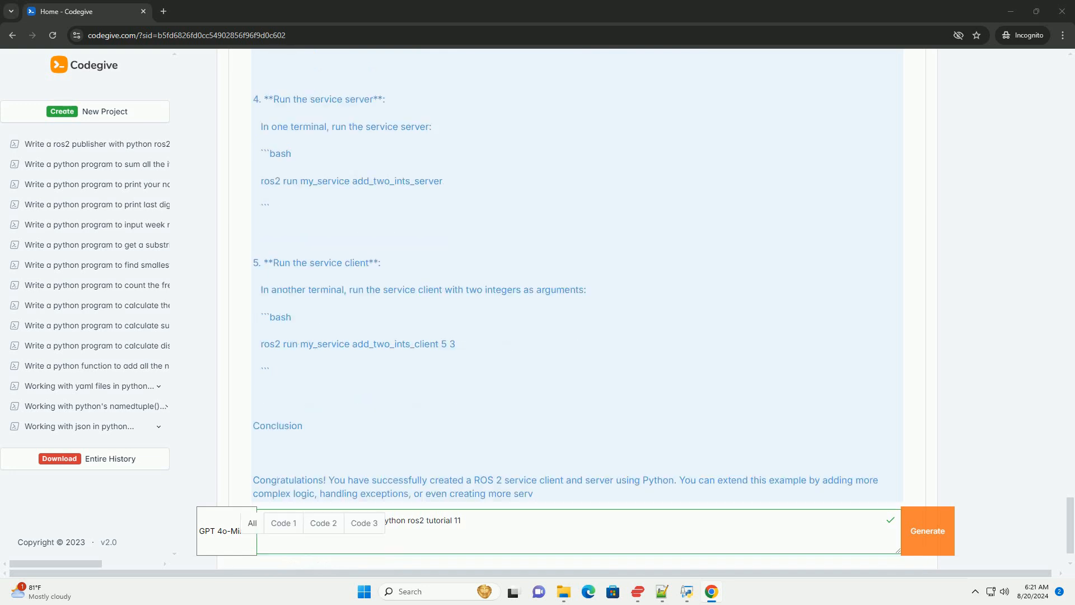